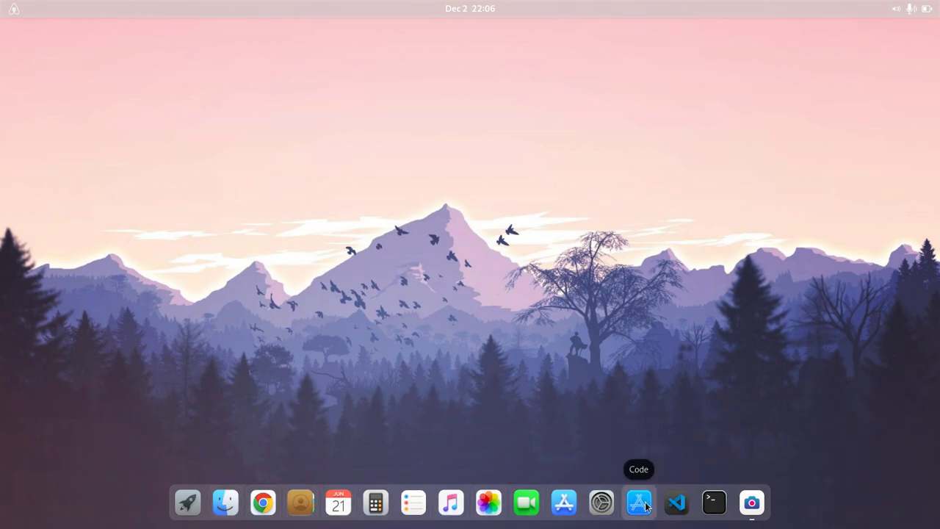
- Launch GNOME Software, check the Installed tab, and return to Explore
click(564, 503)
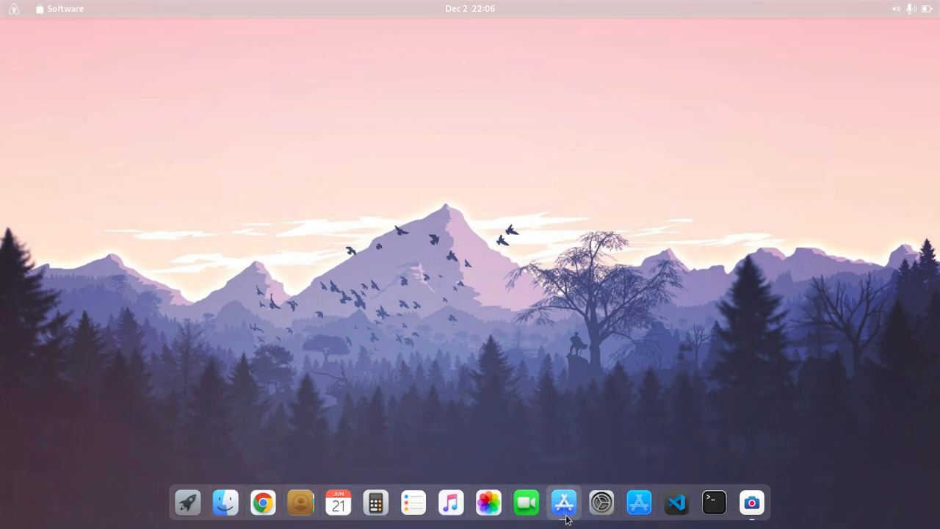
click(564, 503)
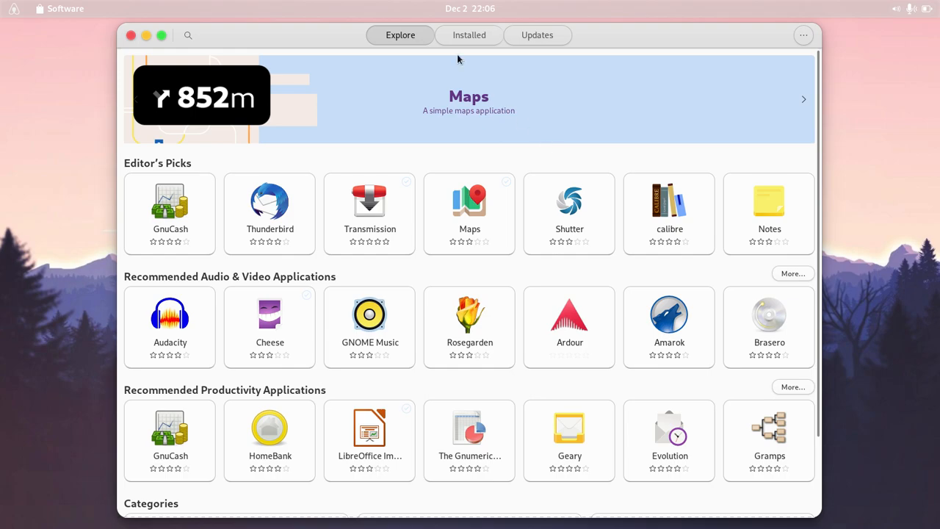
click(468, 34)
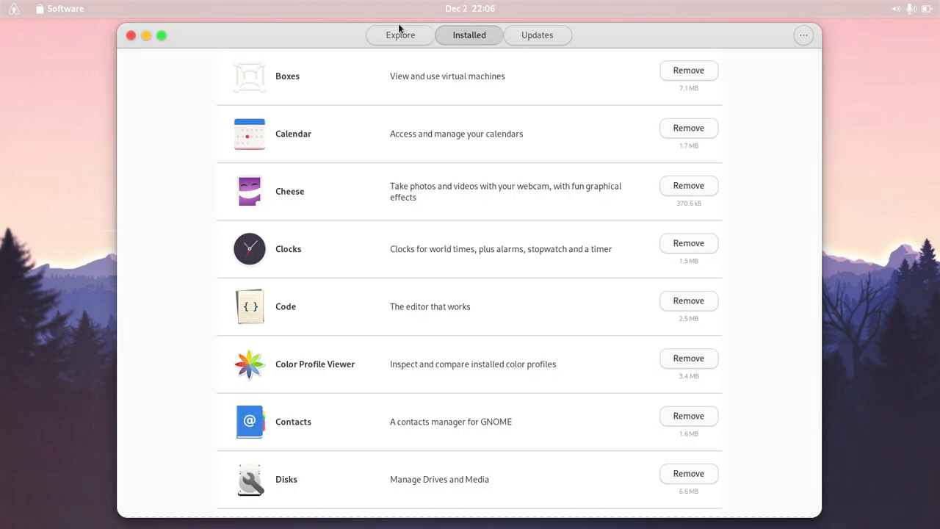
click(400, 34)
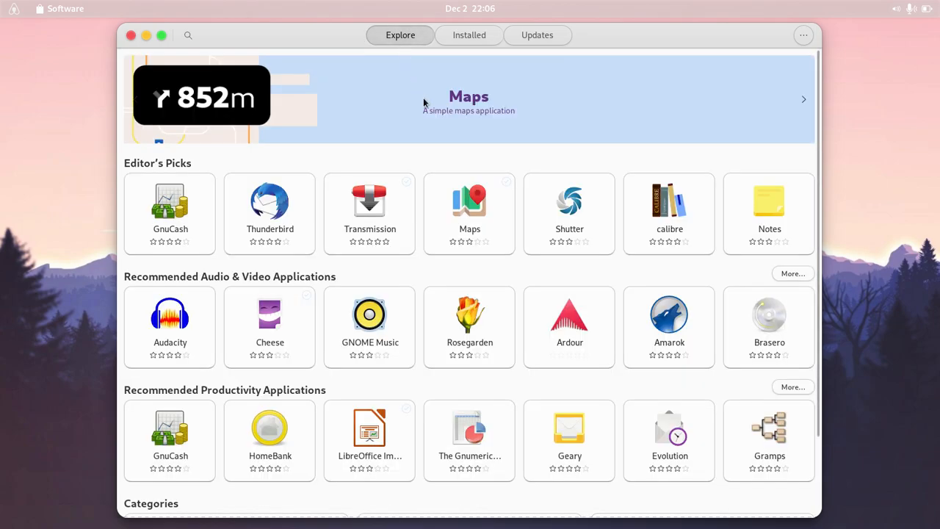
mouse_move(803, 36)
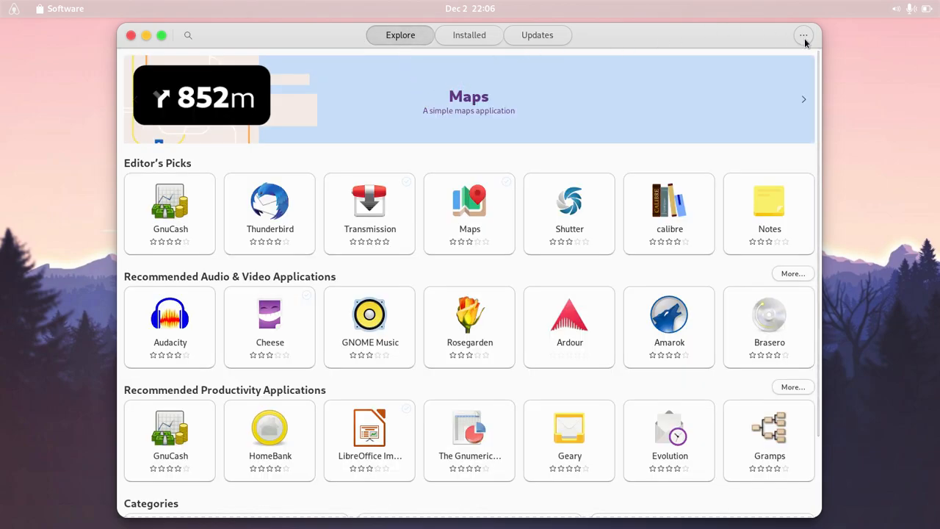
- Bring up the Software Repositories list from the store's options menu
click(803, 35)
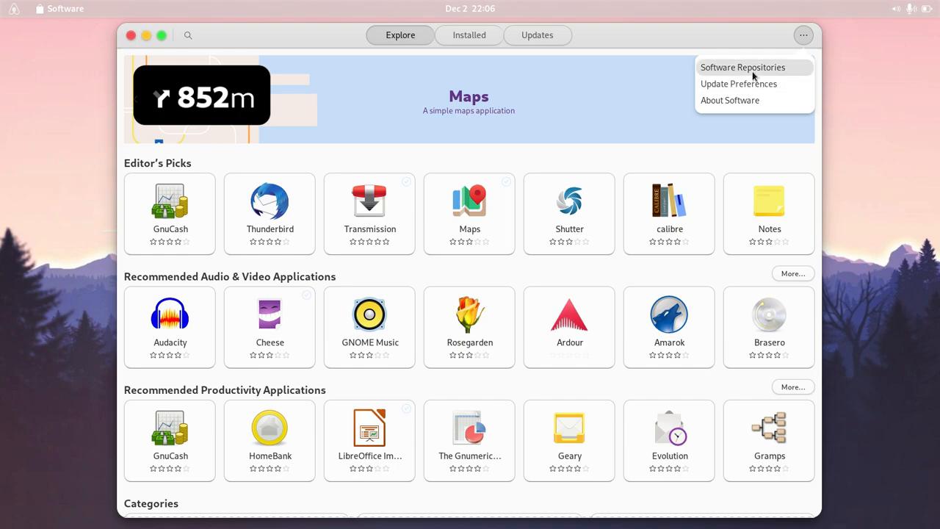
click(739, 83)
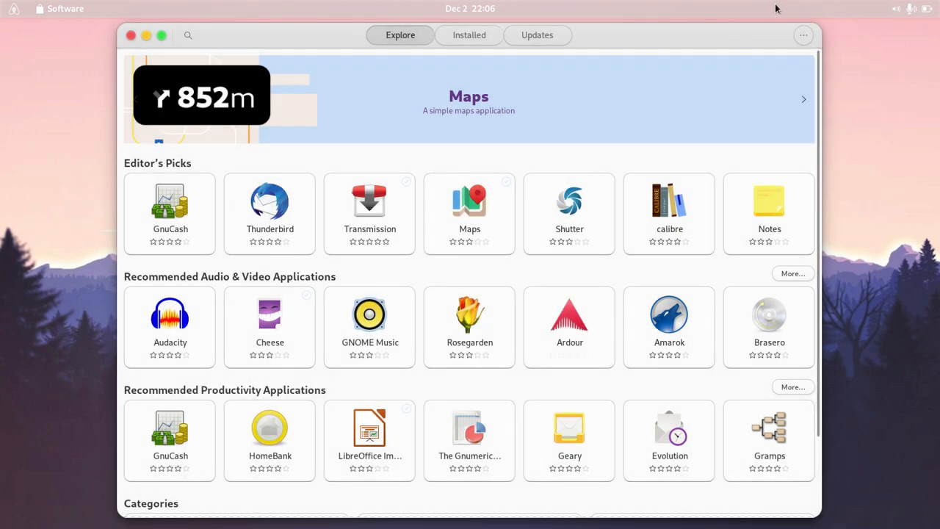
click(803, 35)
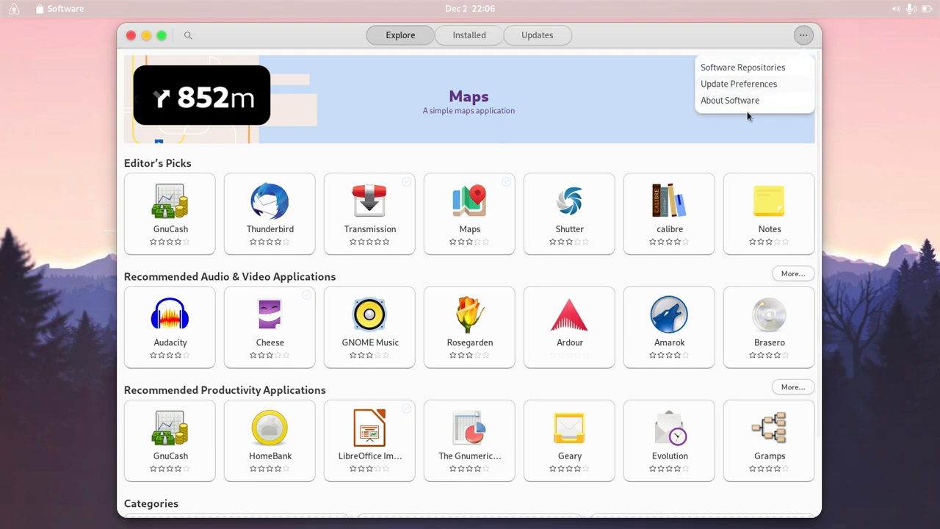
click(730, 100)
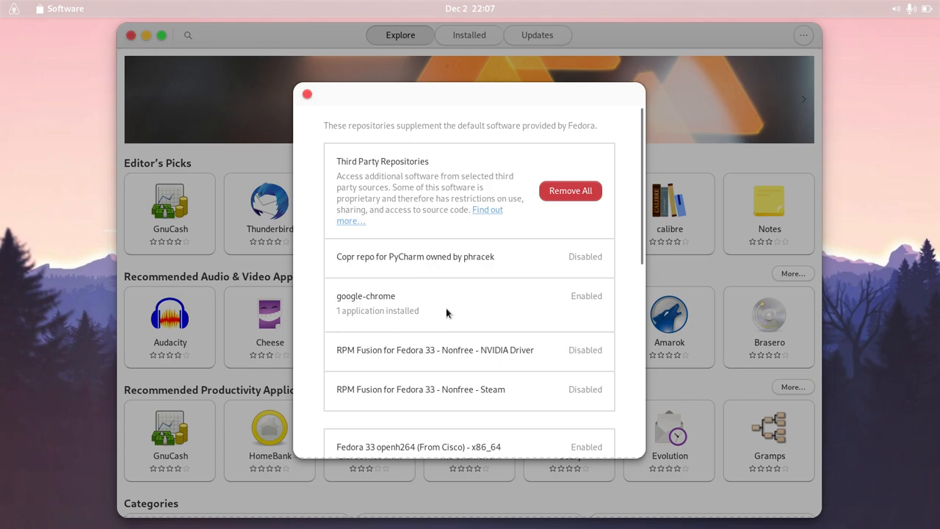
mouse_move(375, 313)
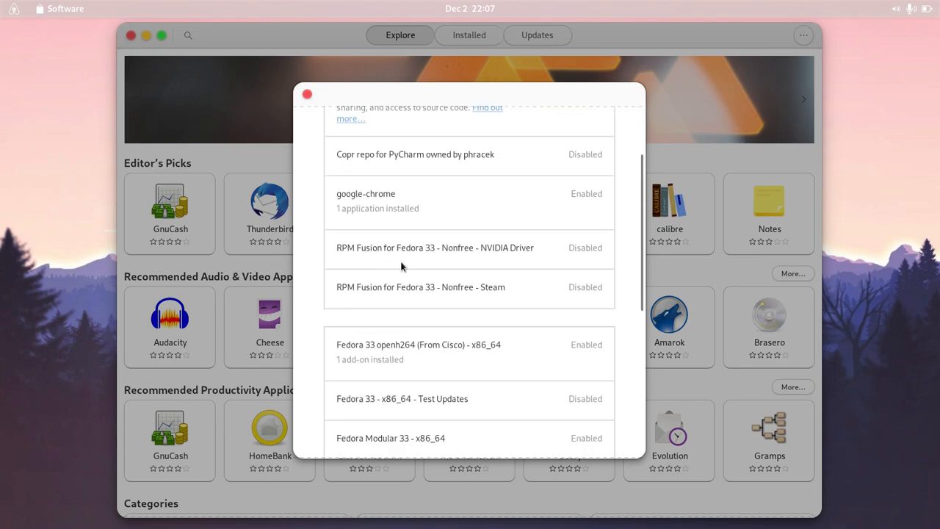
mouse_move(423, 296)
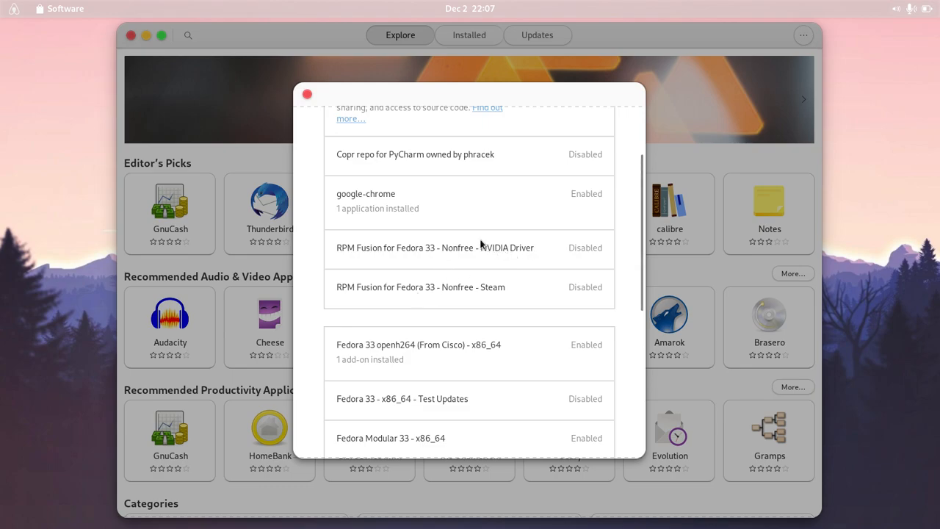
mouse_move(394, 219)
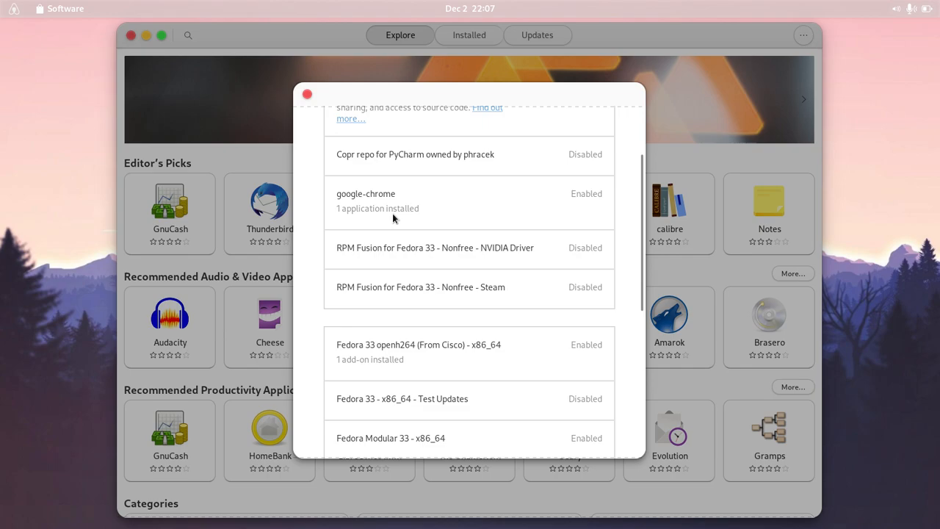
mouse_move(394, 212)
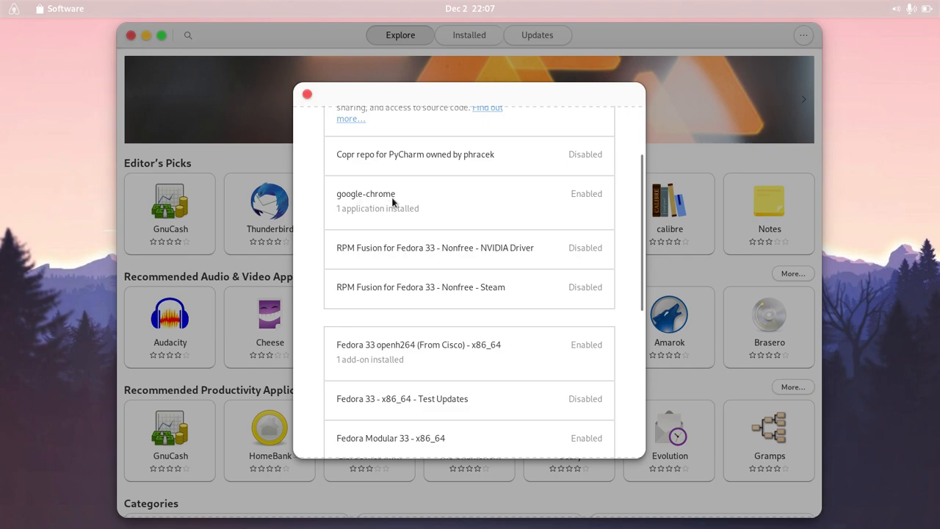
mouse_move(378, 207)
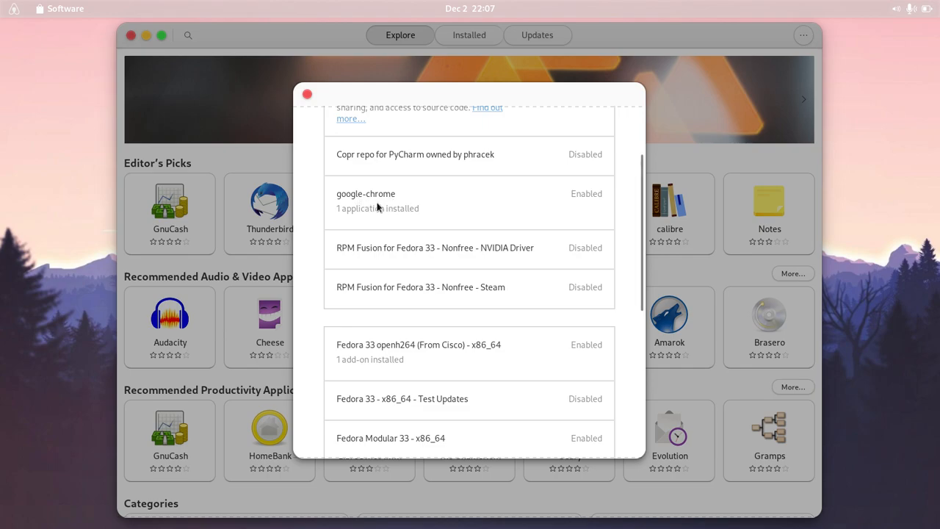
mouse_move(389, 203)
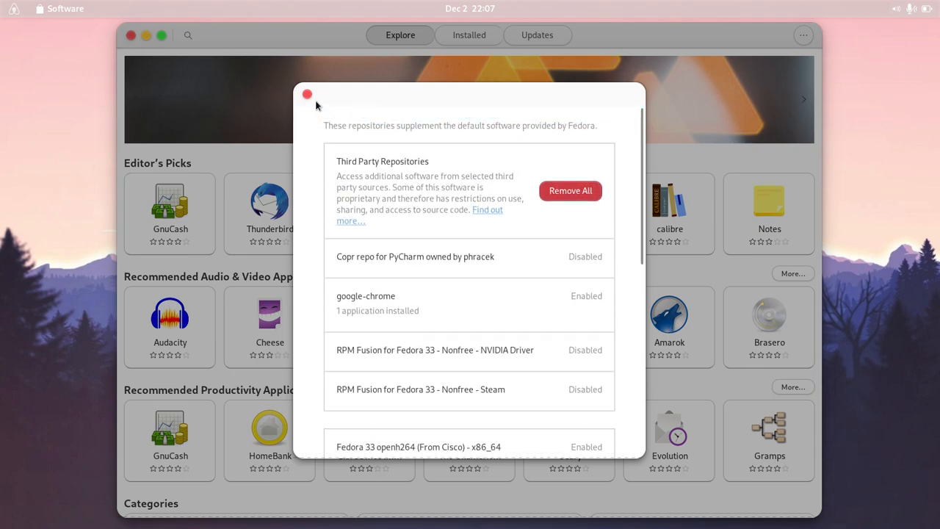
- Close the Software Repositories list after reviewing the openh264 and Modular entries
click(307, 94)
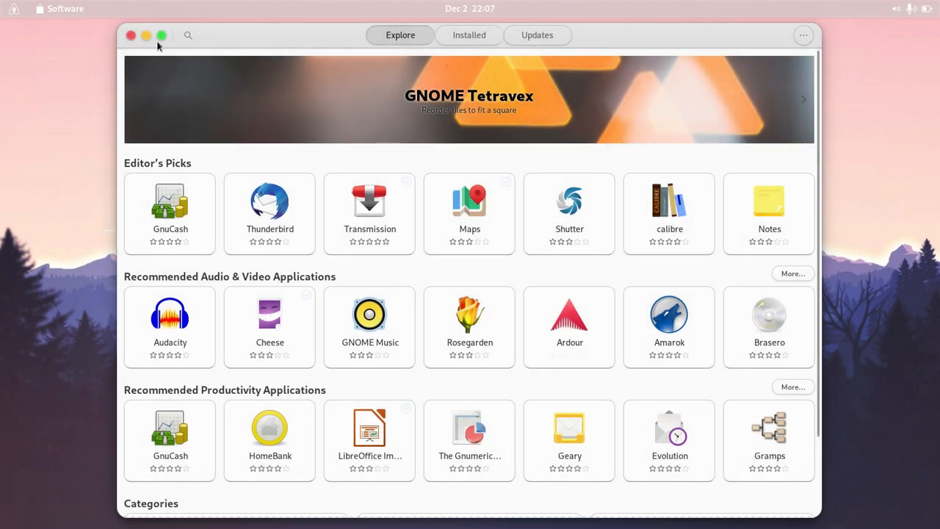
- Close Software and show the Downloads folder in Files, passing through Pictures
click(131, 35)
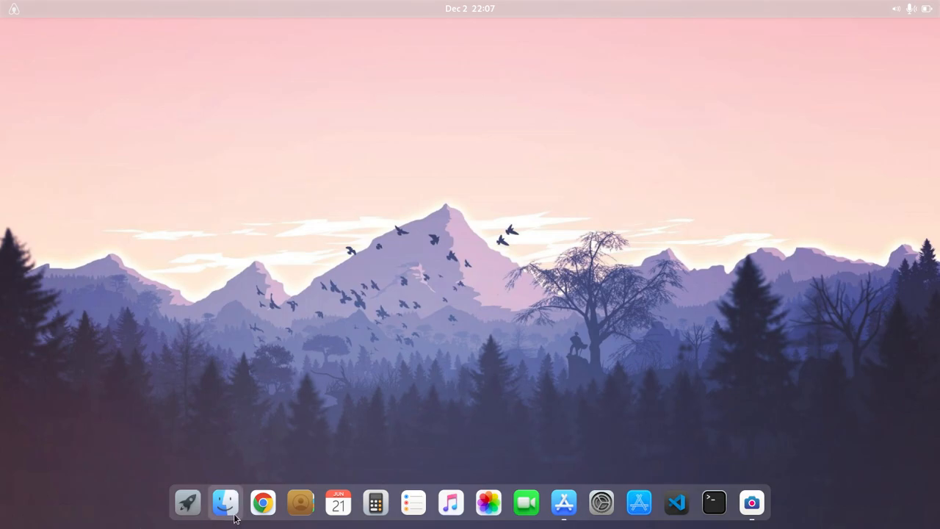
click(225, 502)
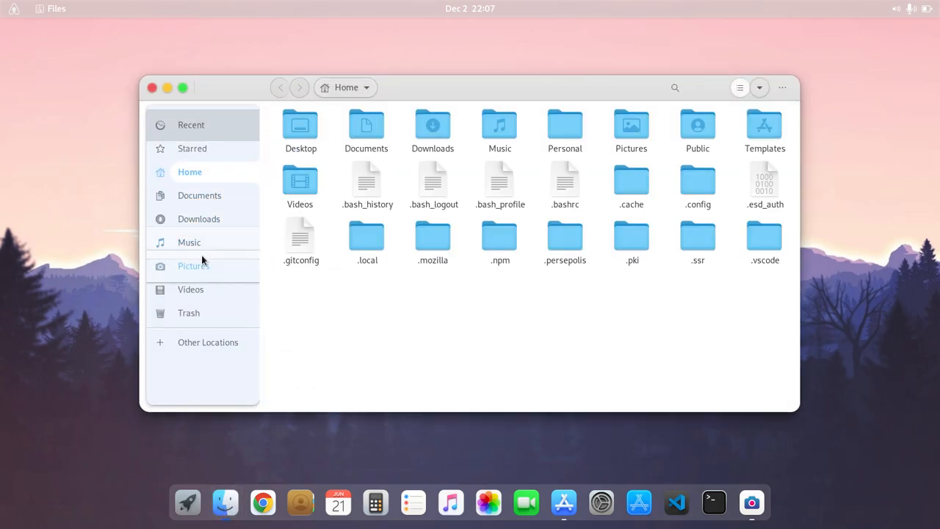
click(193, 265)
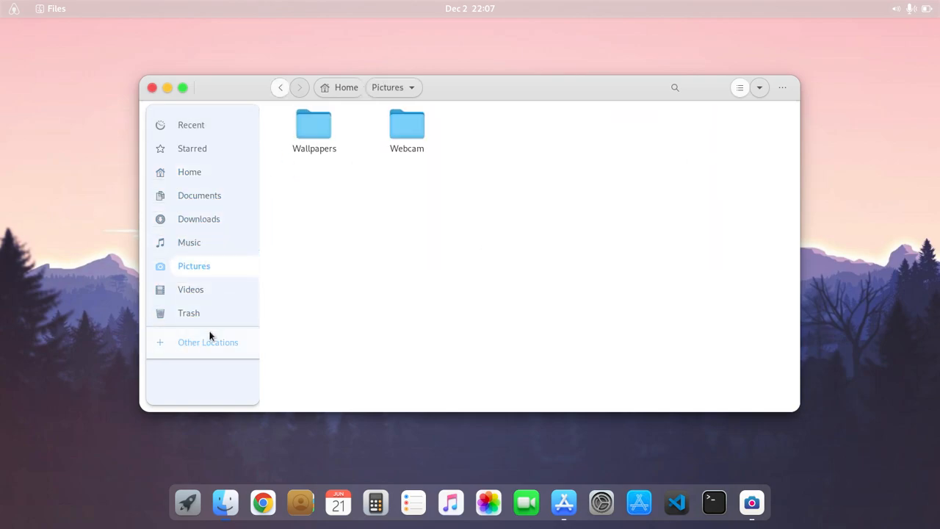
mouse_move(188, 242)
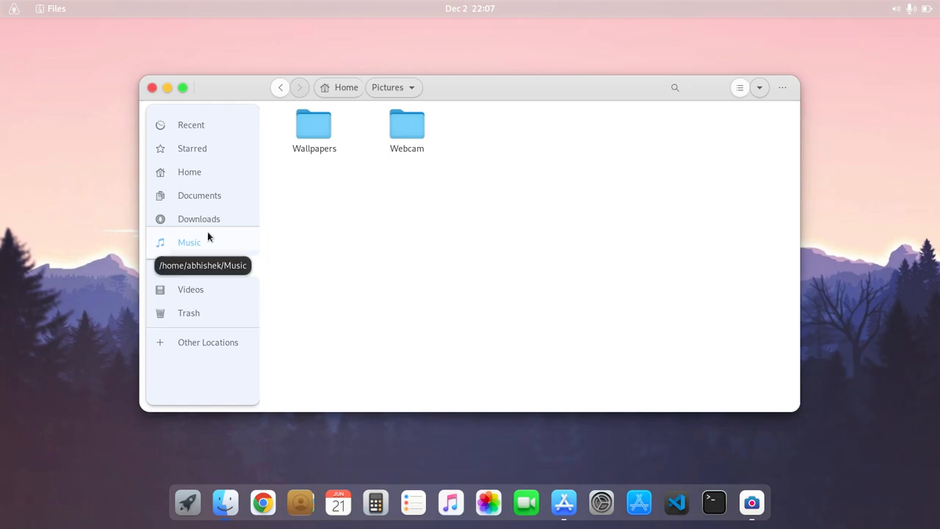
click(198, 218)
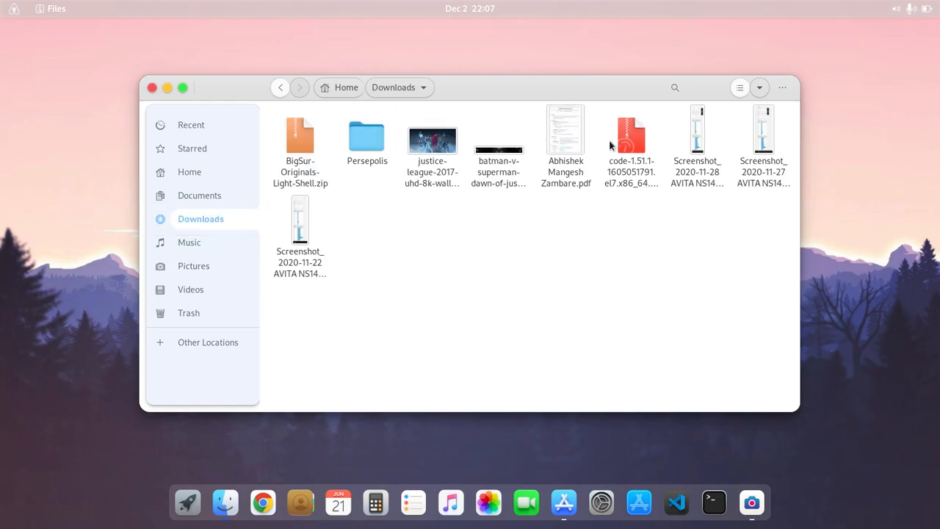
- Open the Geekbench 5 screenshot from Downloads in Image Viewer, in a normal window
double_click(697, 131)
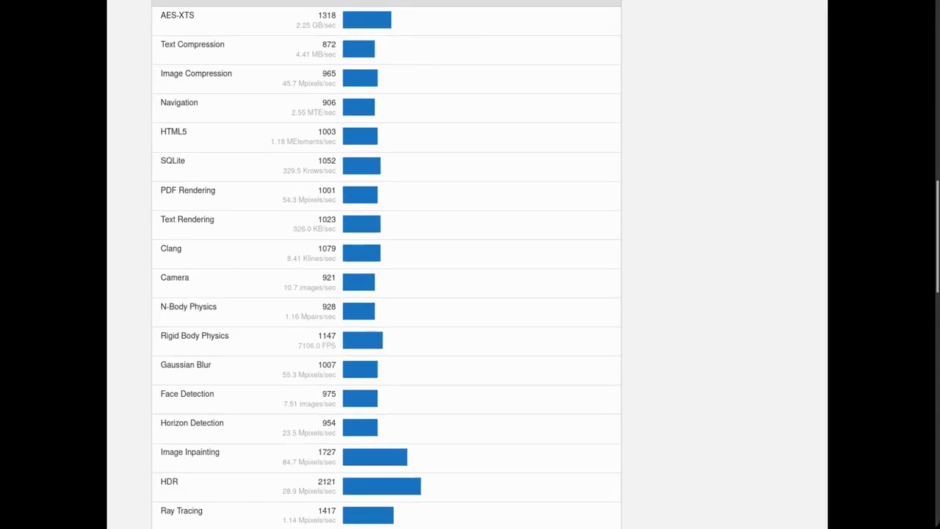
scroll(up, 3)
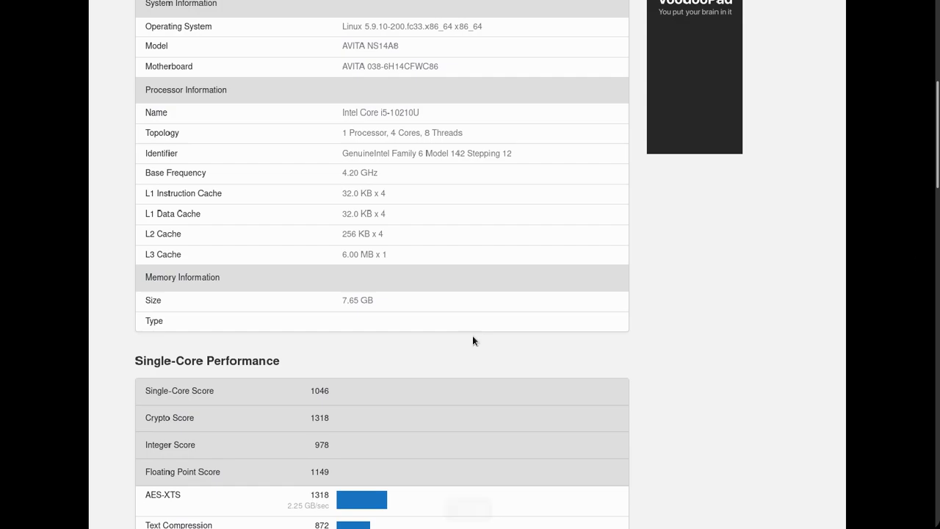
scroll(up, 3)
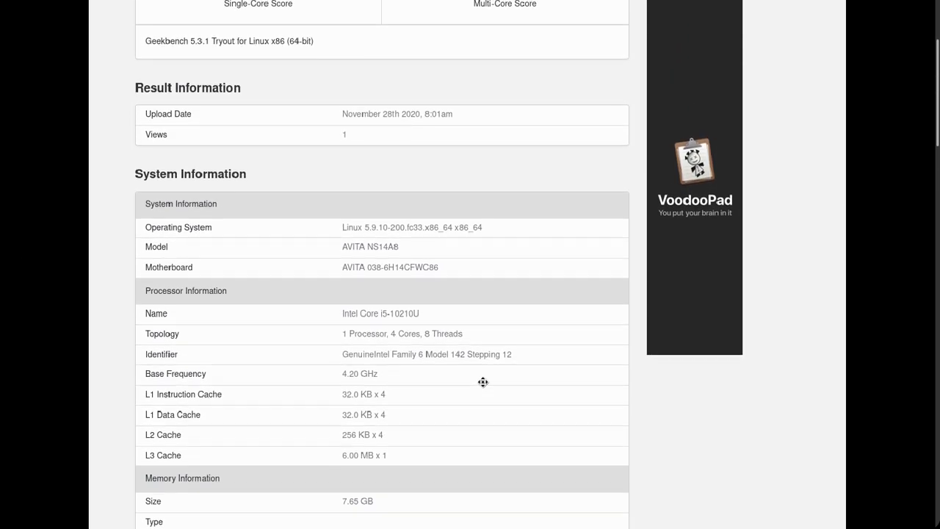
scroll(up, 3)
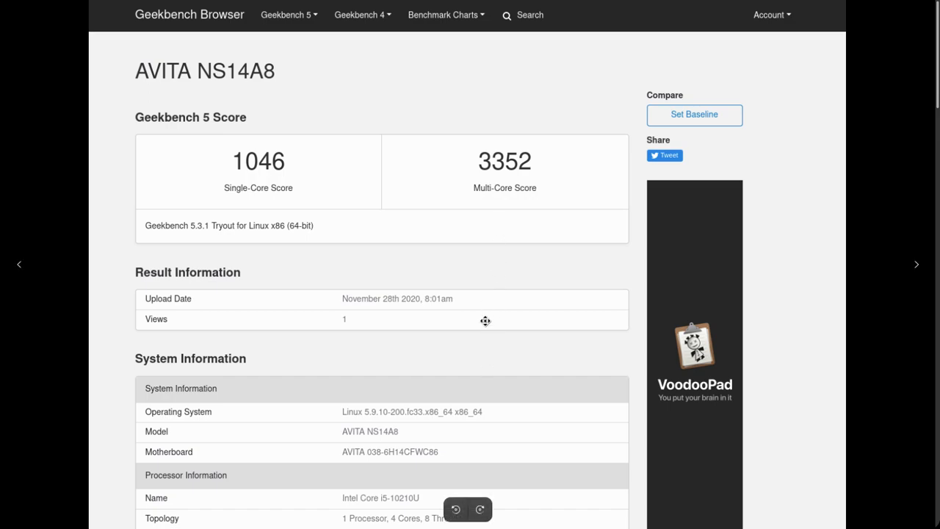
mouse_move(295, 193)
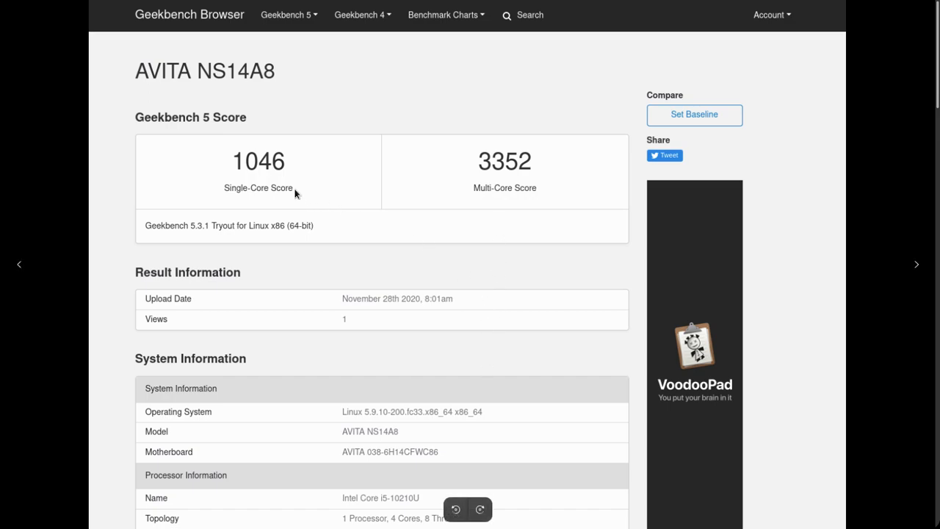
mouse_move(315, 196)
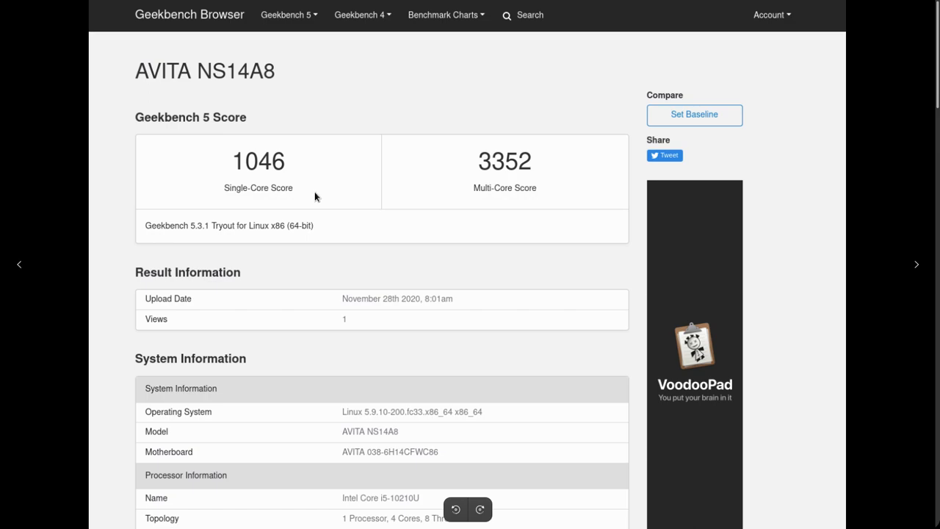
mouse_move(301, 210)
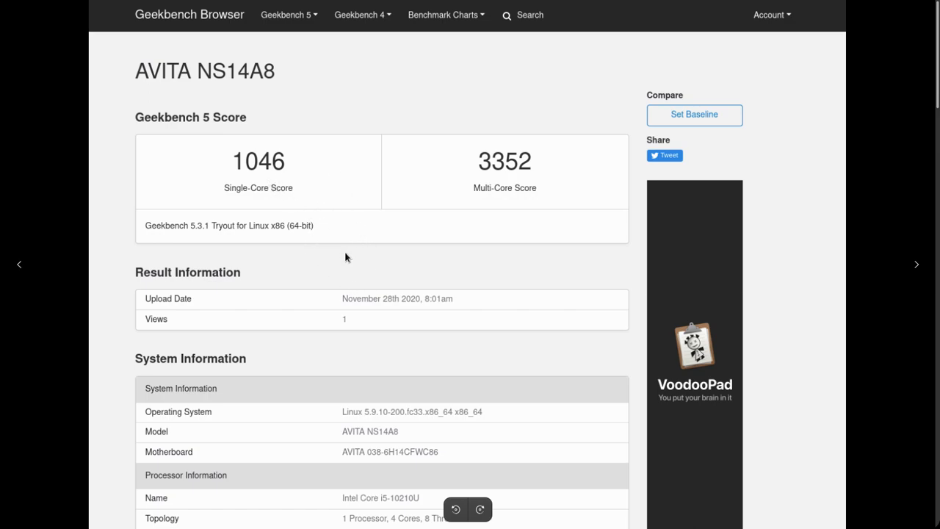
mouse_move(370, 257)
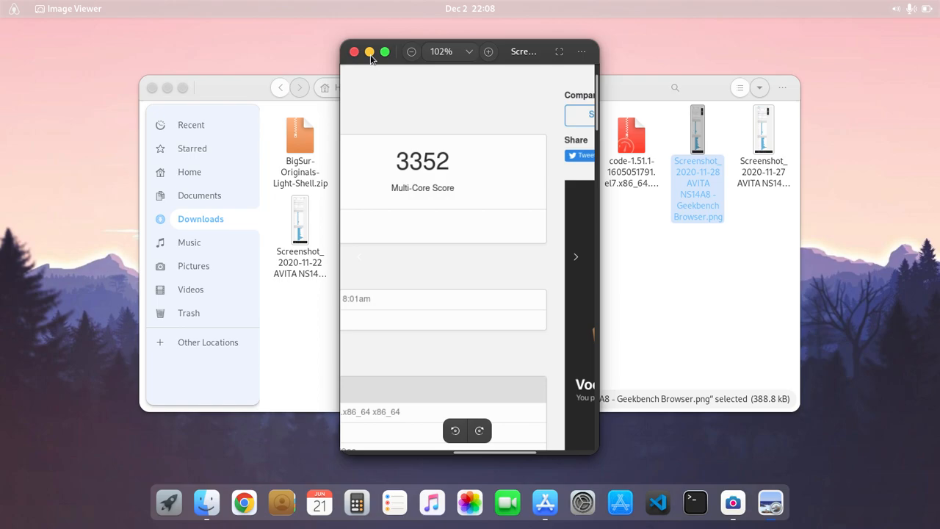
- Close the Geekbench screenshot window and deselect the file in Downloads
click(354, 51)
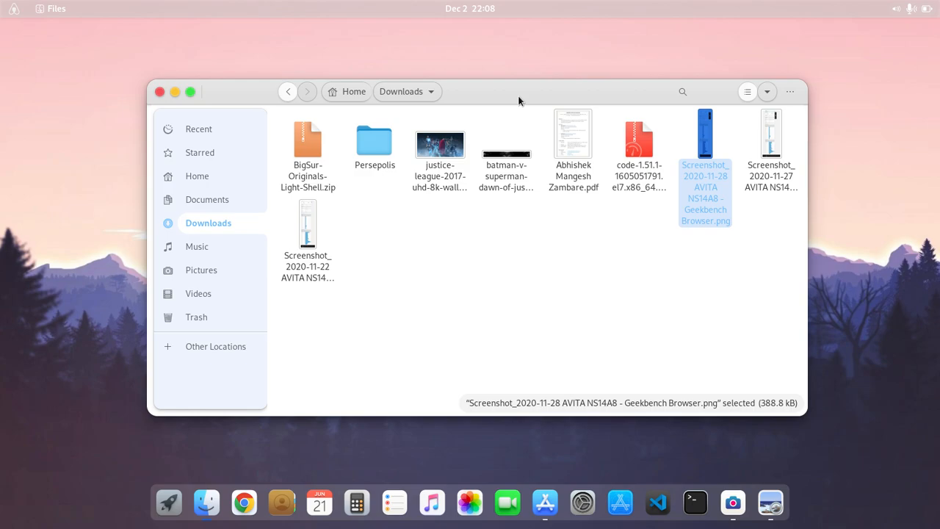
click(532, 271)
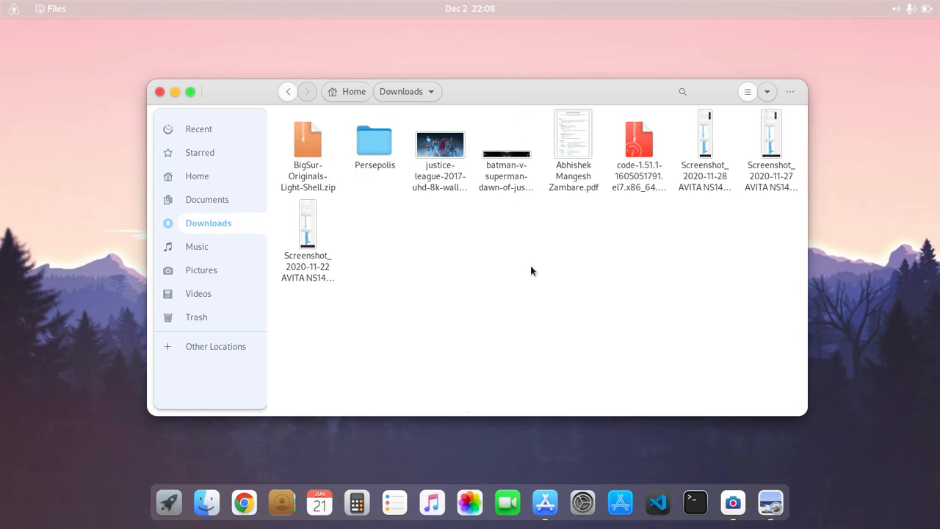
mouse_move(559, 323)
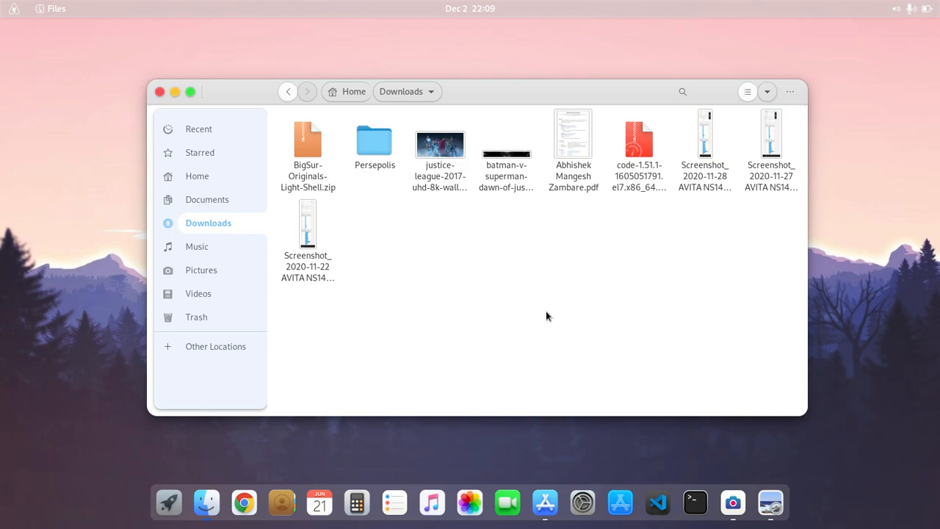
mouse_move(531, 332)
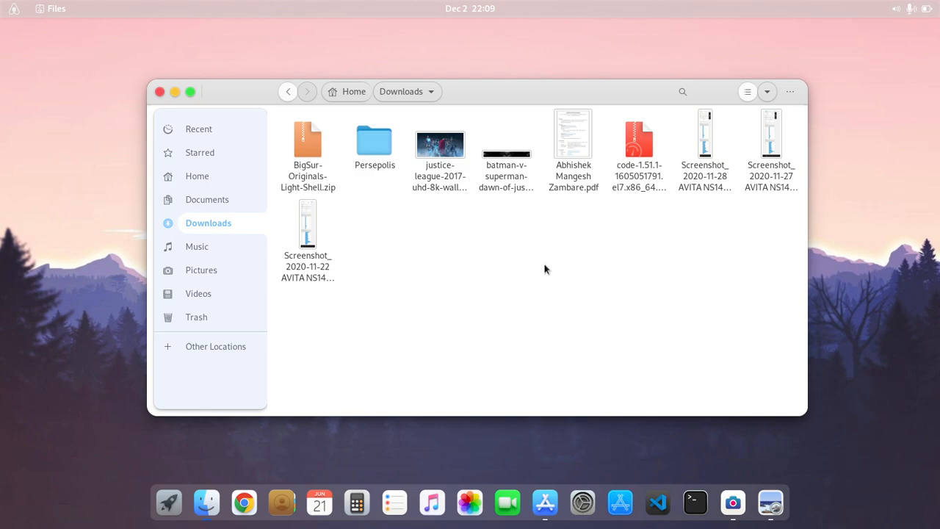
- Show the Home folder with its hidden .bashrc, .config and .vscode items
click(197, 175)
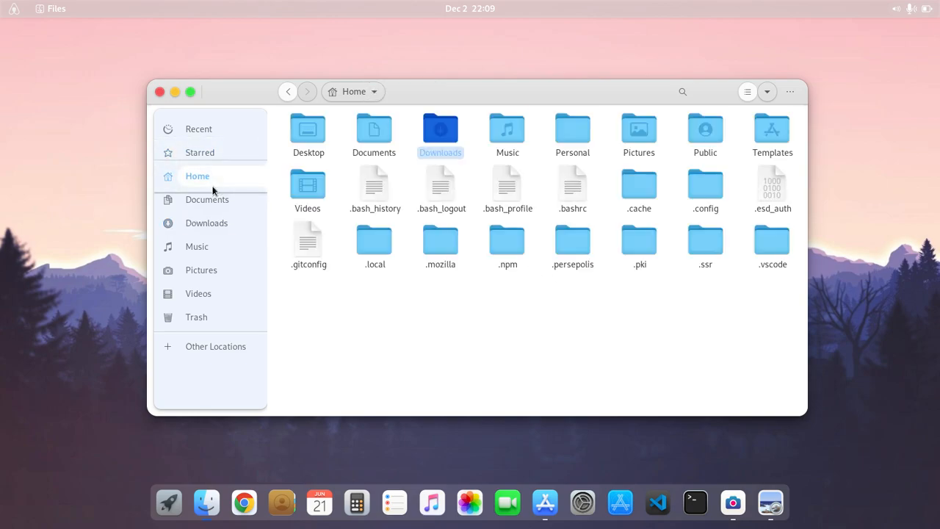
click(370, 319)
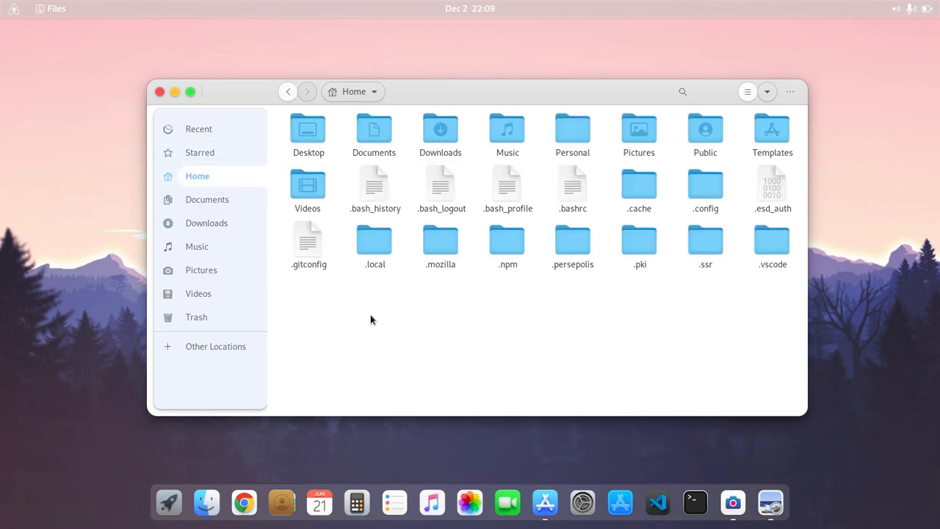
mouse_move(443, 307)
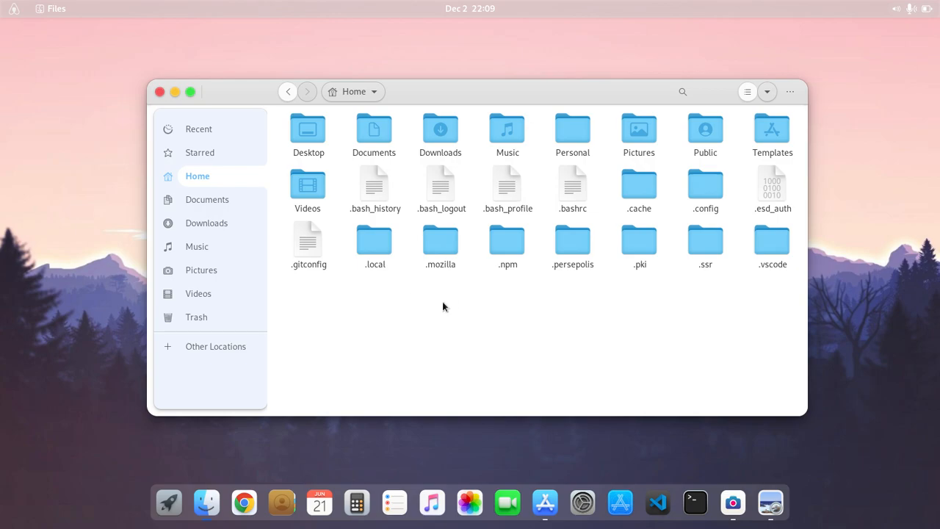
mouse_move(472, 299)
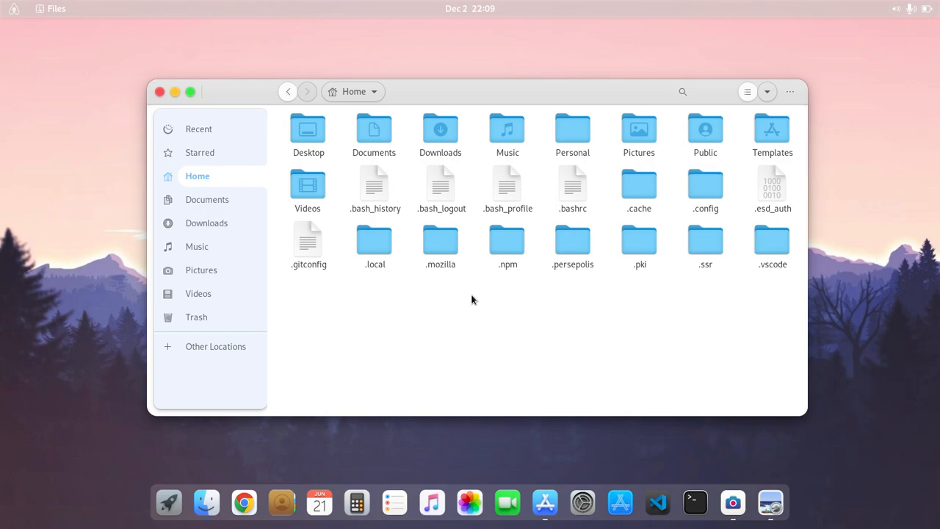
mouse_move(467, 295)
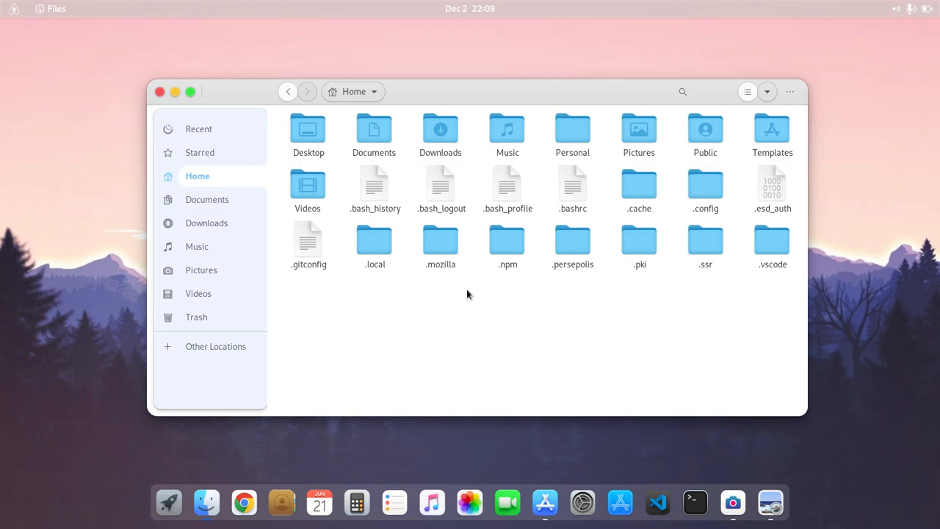
mouse_move(472, 293)
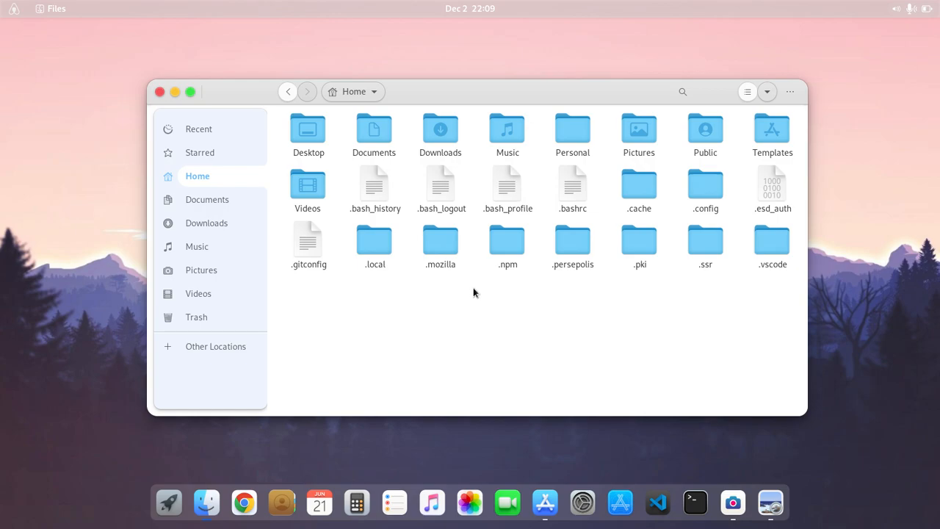
mouse_move(476, 294)
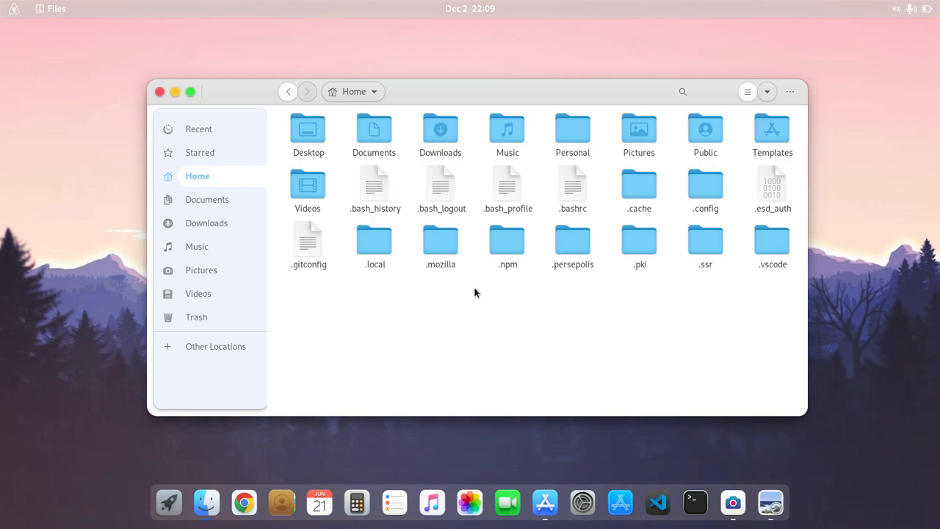
mouse_move(458, 294)
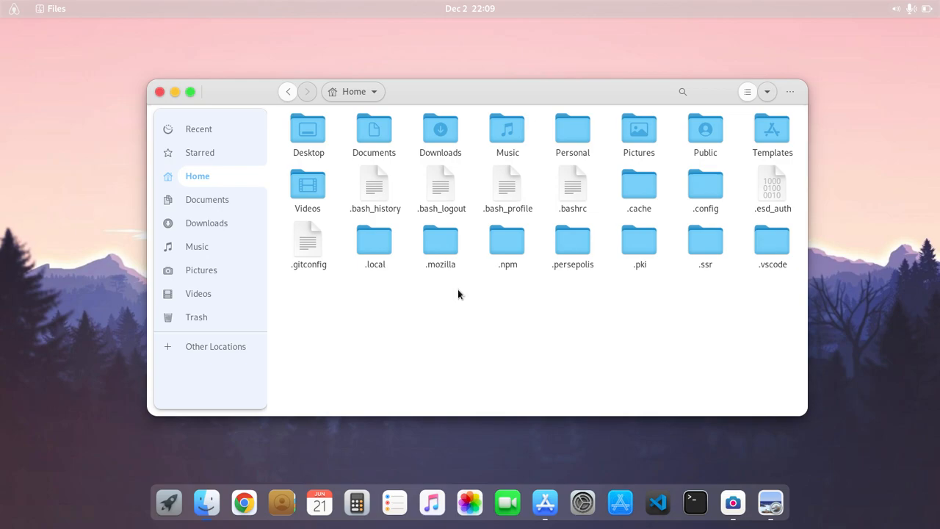
mouse_move(451, 304)
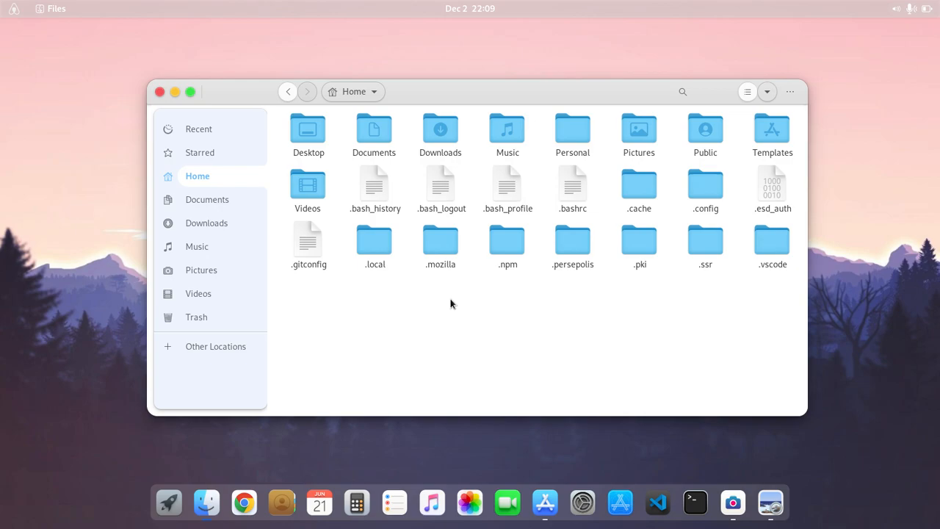
mouse_move(346, 390)
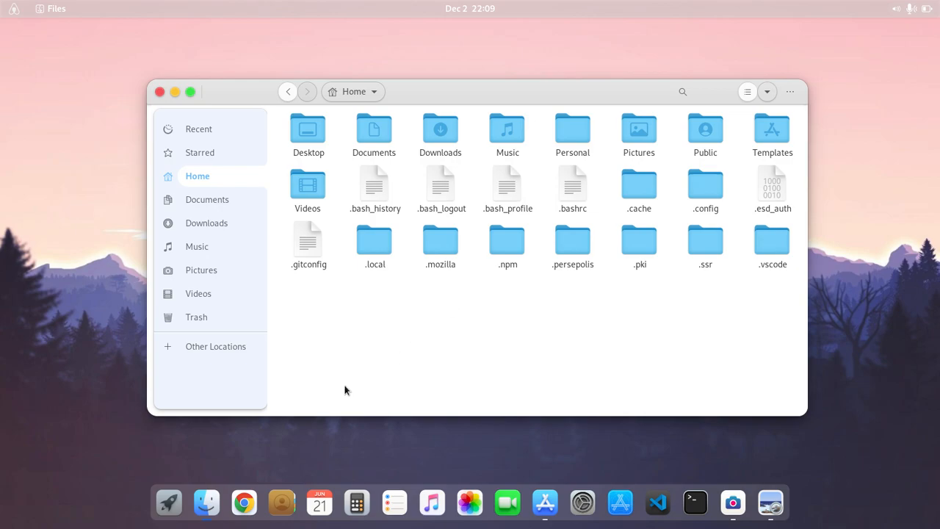
mouse_move(252, 317)
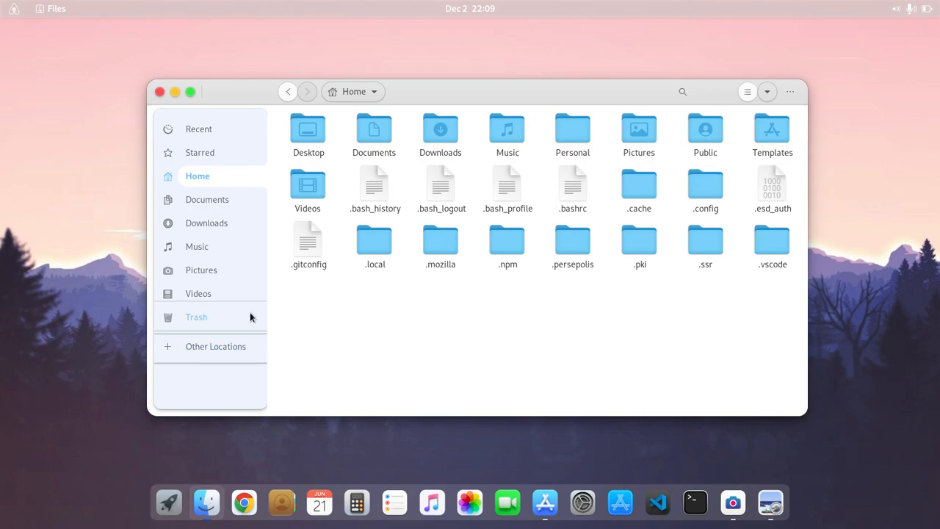
- Mount the 105 GB Volume from Other Locations by authenticating with the password
click(215, 346)
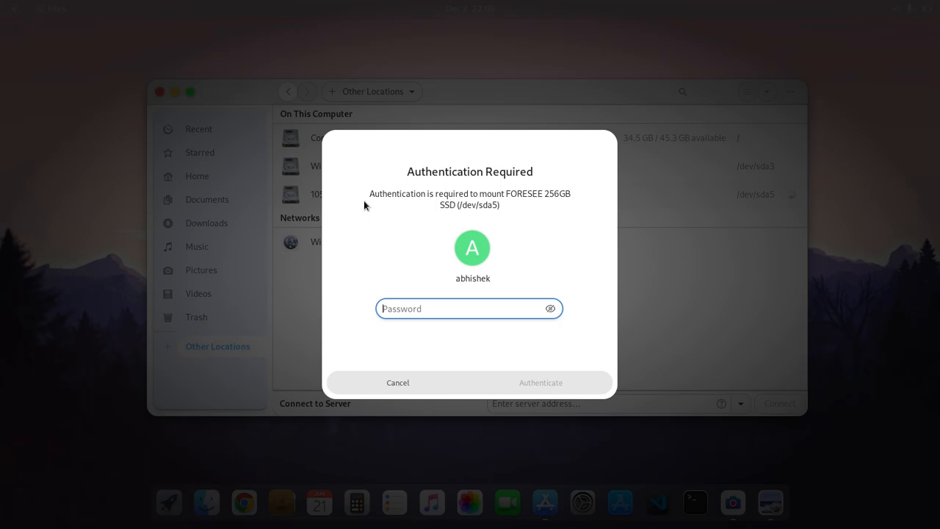
text(••••)
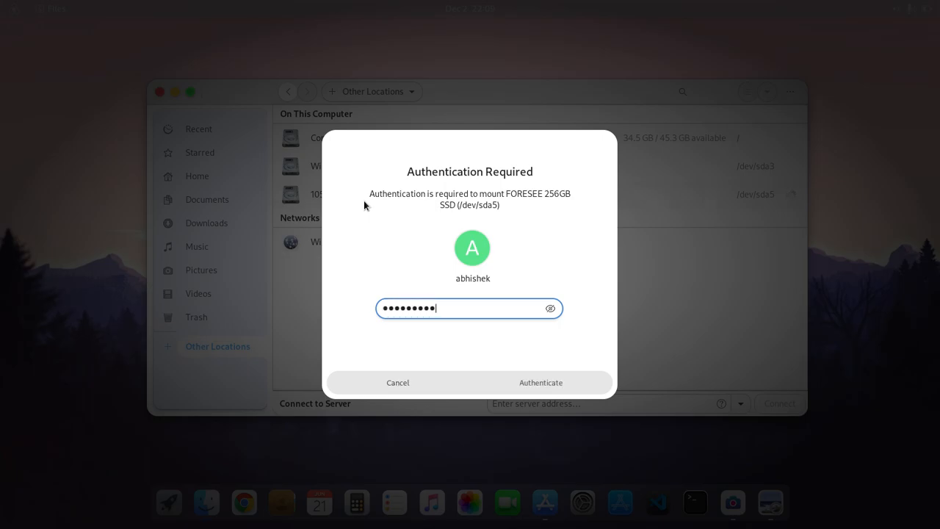
click(540, 382)
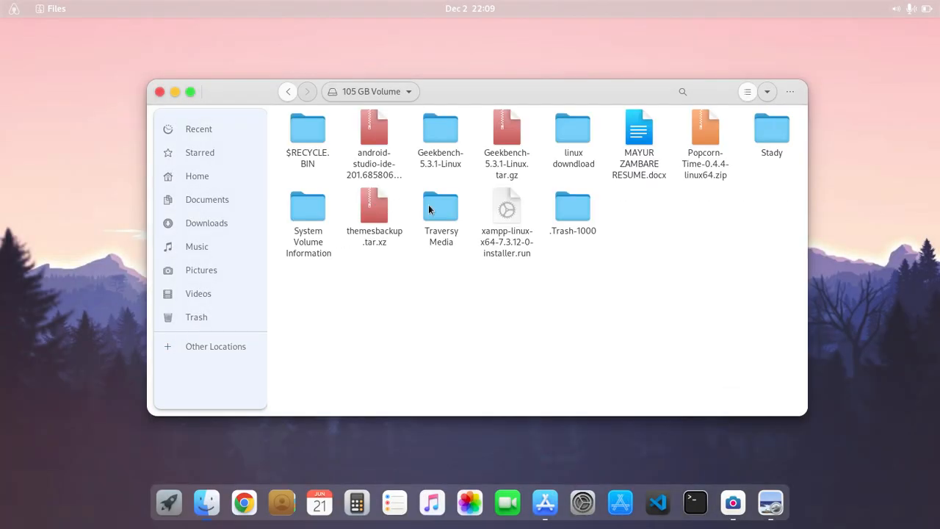
- Open a Terminal in Stady › REACT › RedSportsz on the volume
click(771, 136)
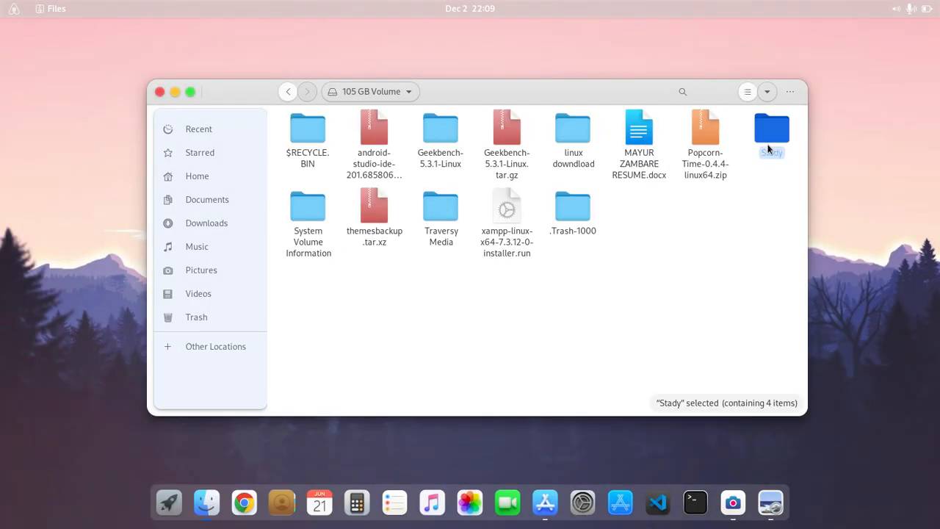
double_click(771, 132)
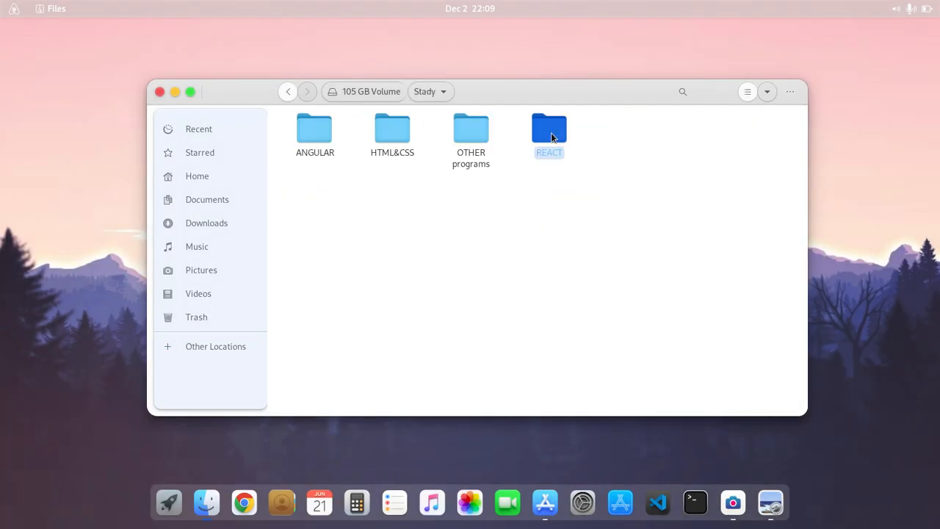
double_click(549, 128)
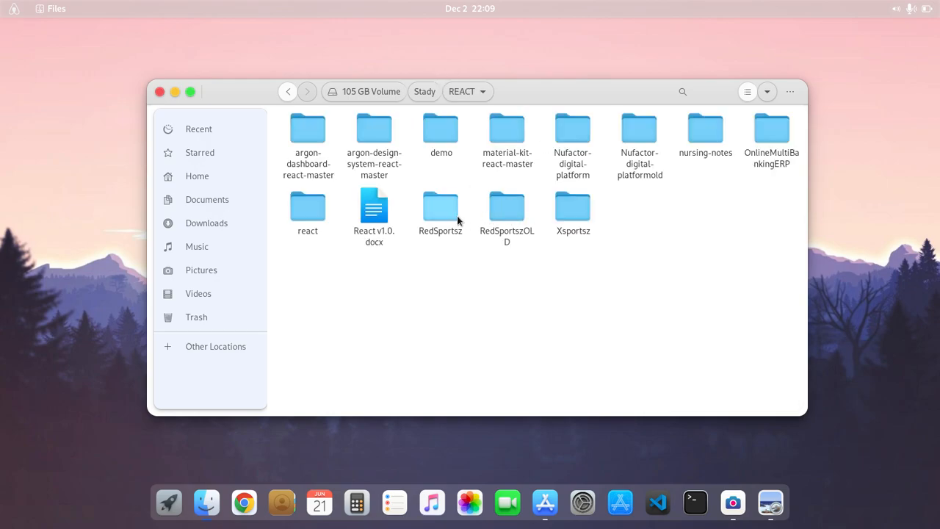
click(507, 209)
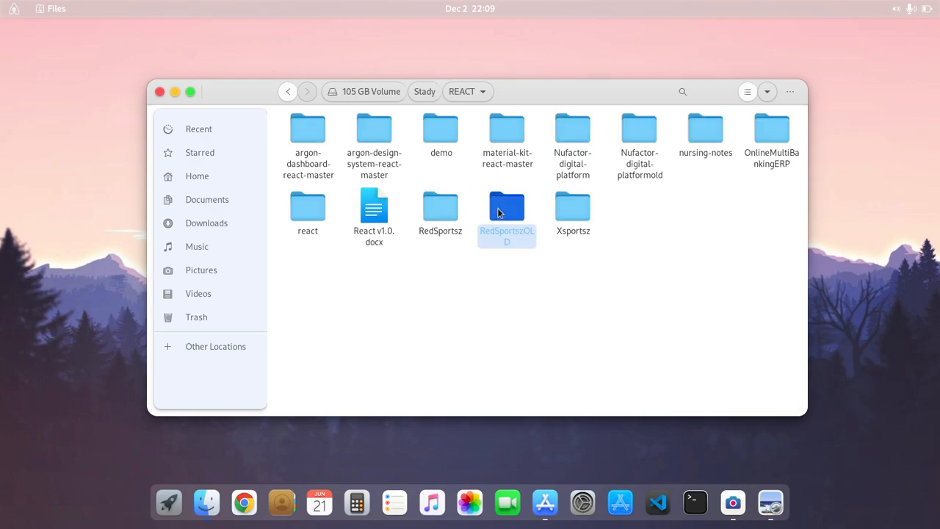
click(440, 207)
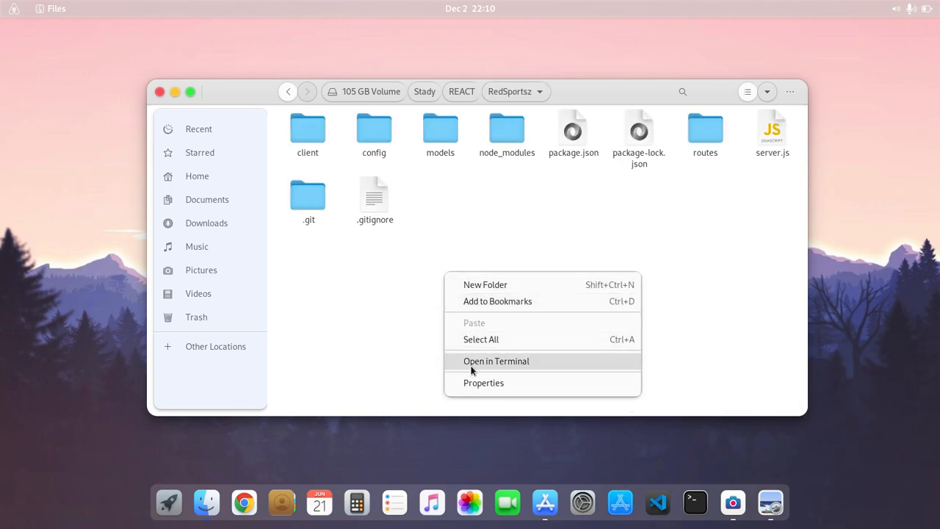
click(496, 360)
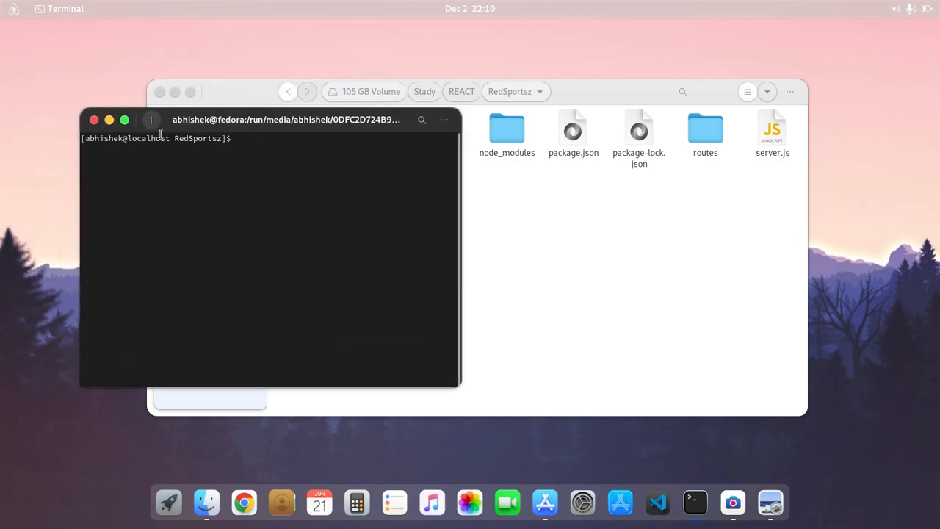
- Run 'code .' repeatedly in new Terminal tabs without an editor appearing, then close Terminal
click(152, 120)
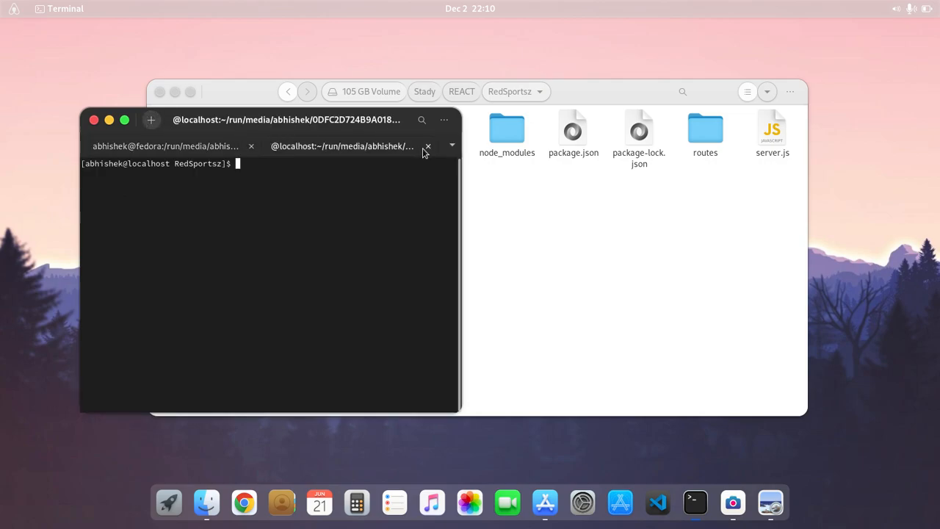
click(427, 146)
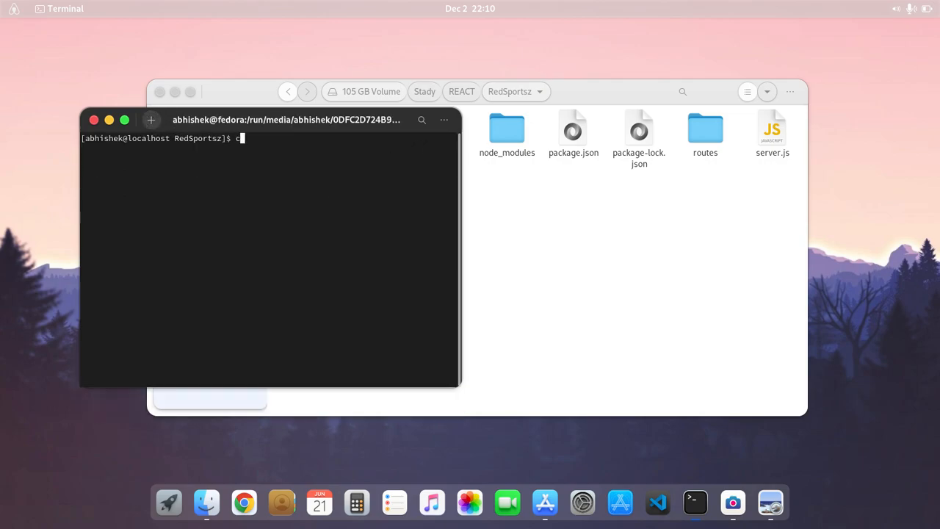
text(ode .)
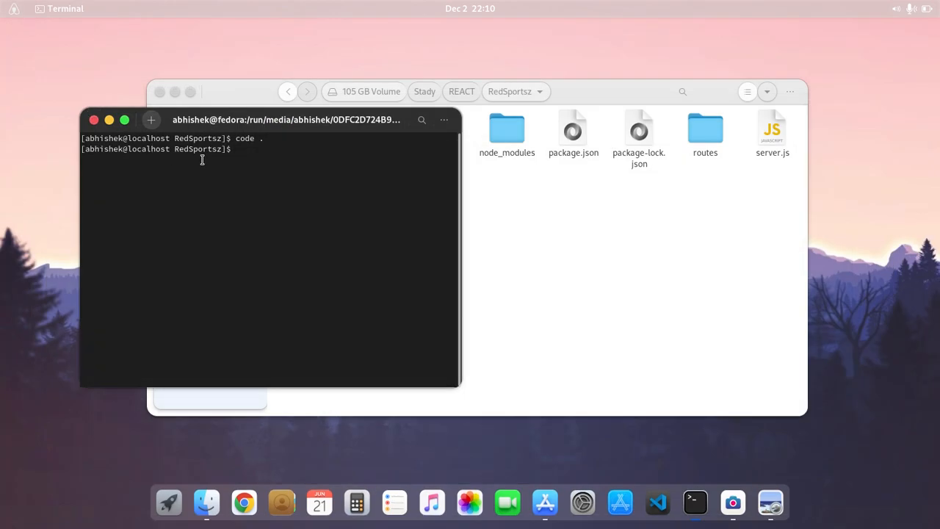
click(150, 120)
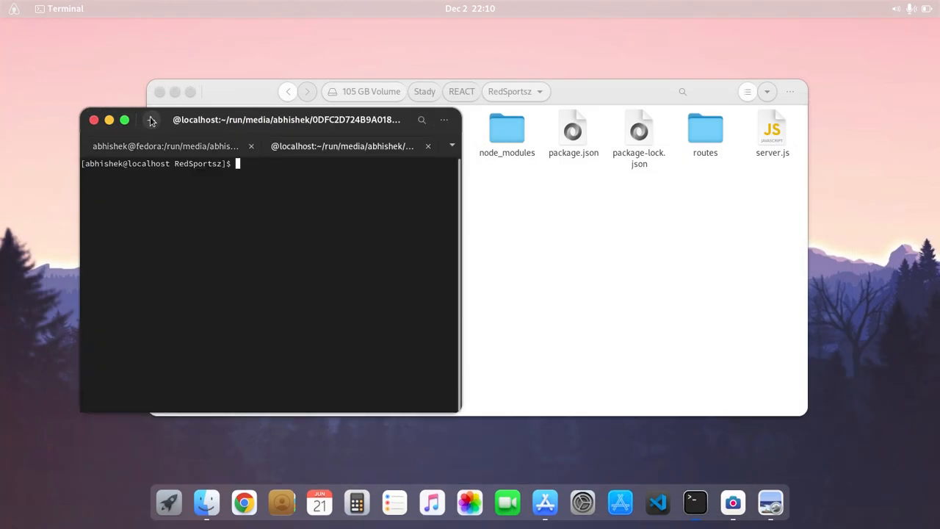
text(c)
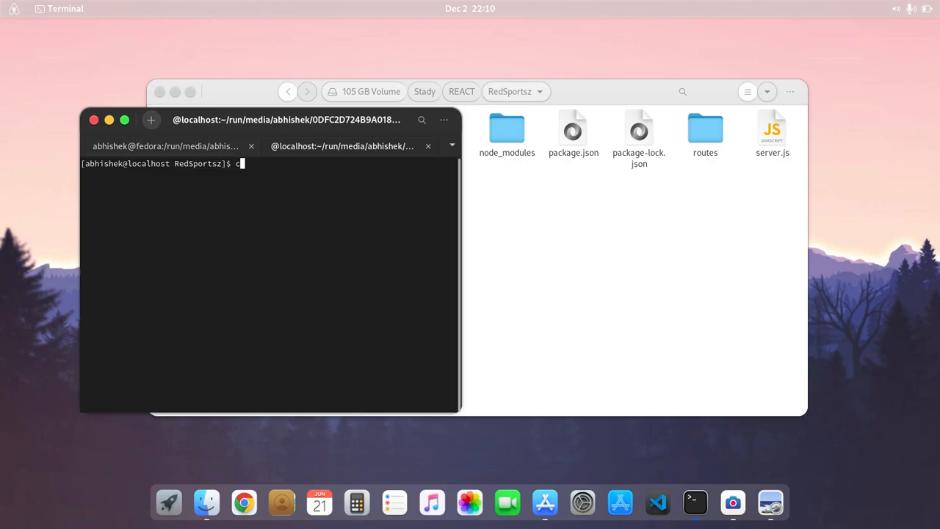
text(ode .)
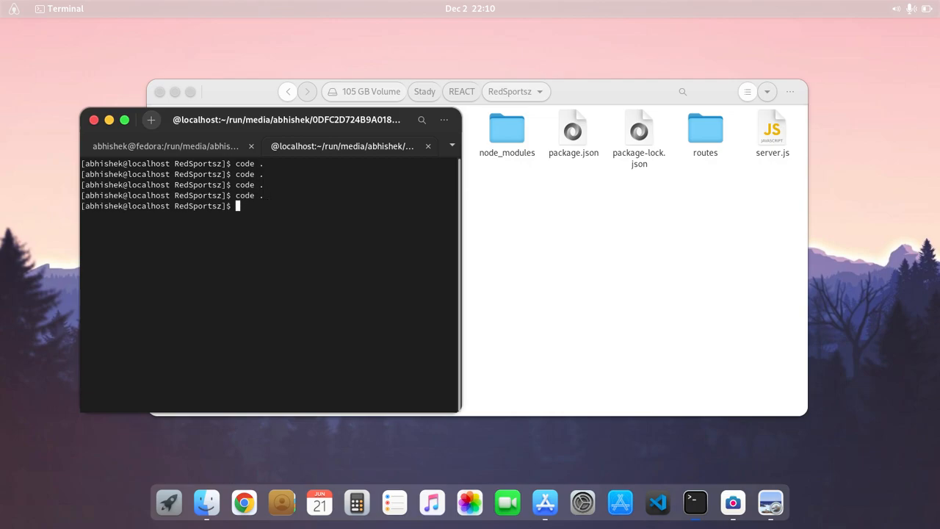
text(code .)
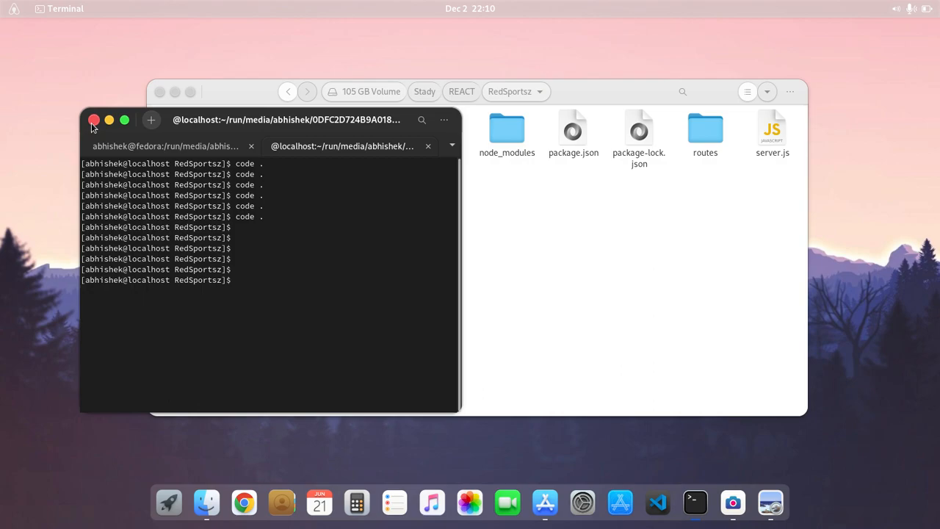
click(94, 119)
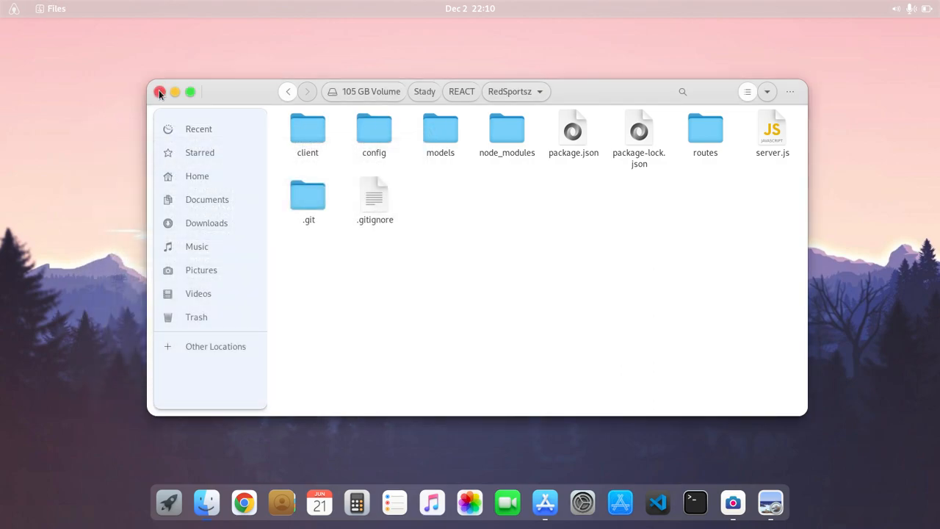
- Close the Files window, leaving the empty desktop and dock
click(160, 91)
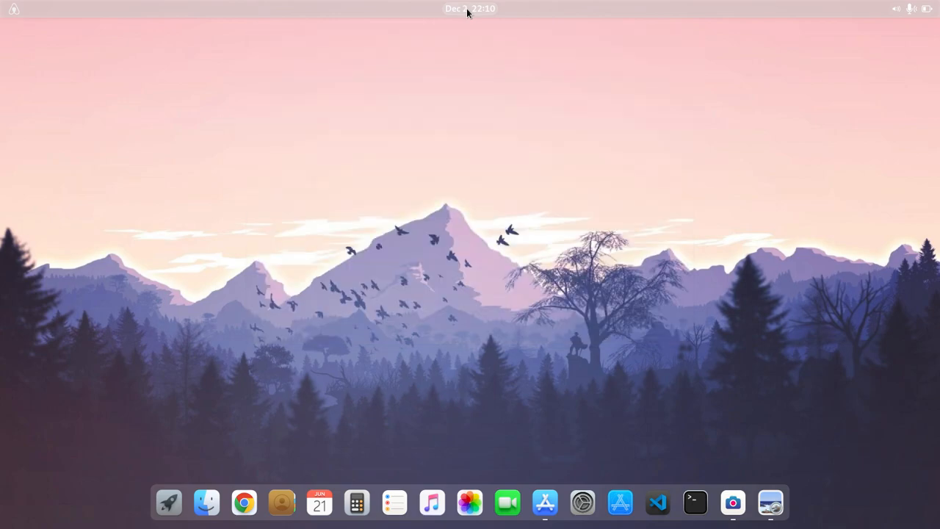
mouse_move(514, 486)
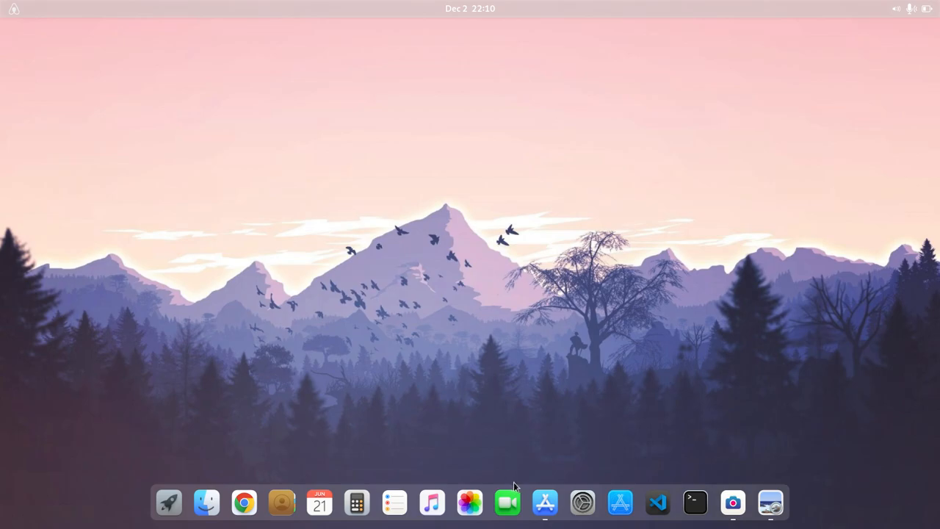
mouse_move(507, 502)
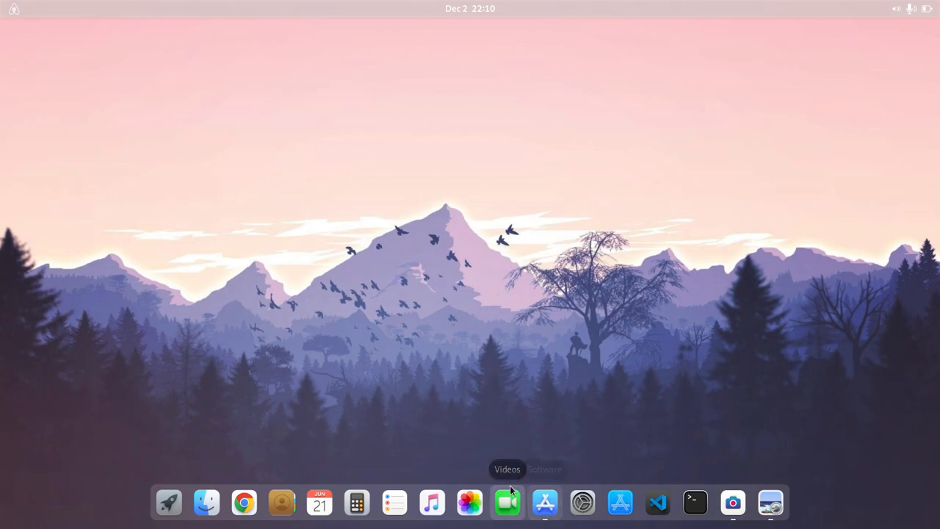
mouse_move(545, 502)
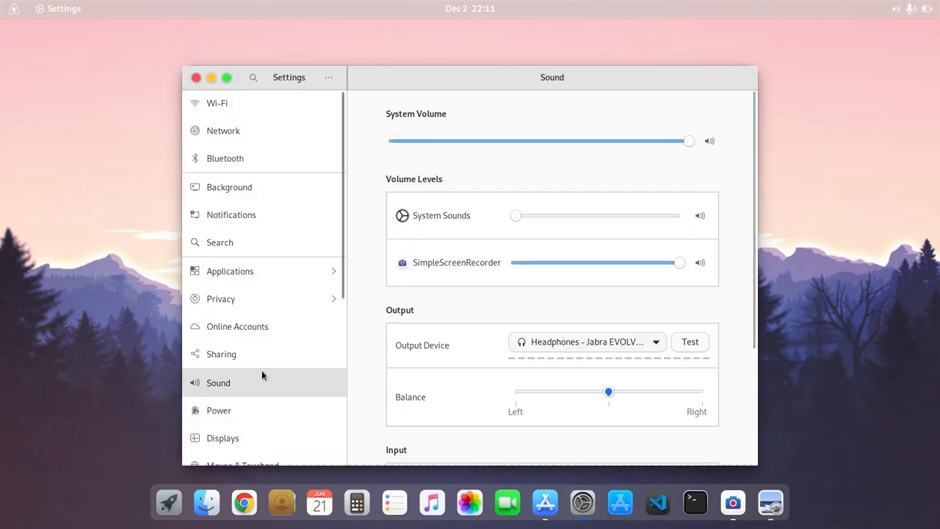
- Check the Displays page (landscape, 1600×900, 59.95 Hz, no scaling), then quit Settings
scroll(down, 3)
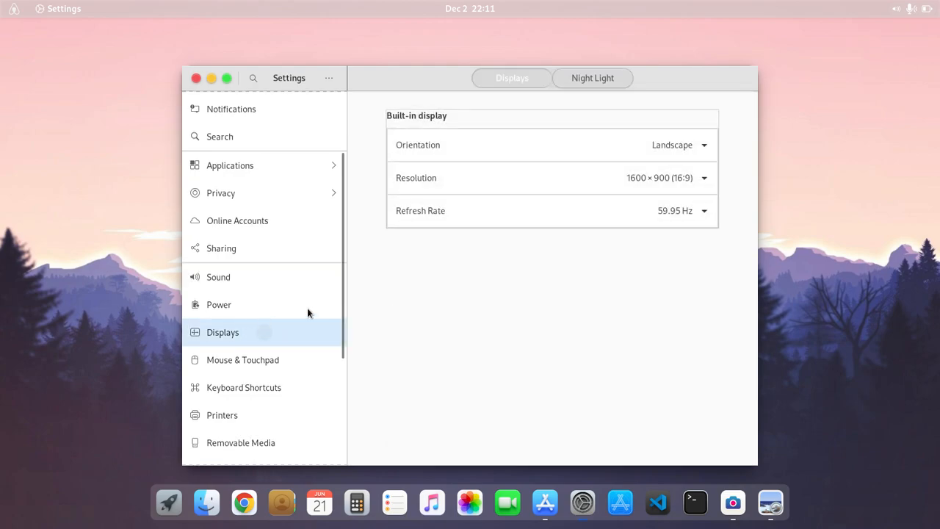
mouse_move(643, 220)
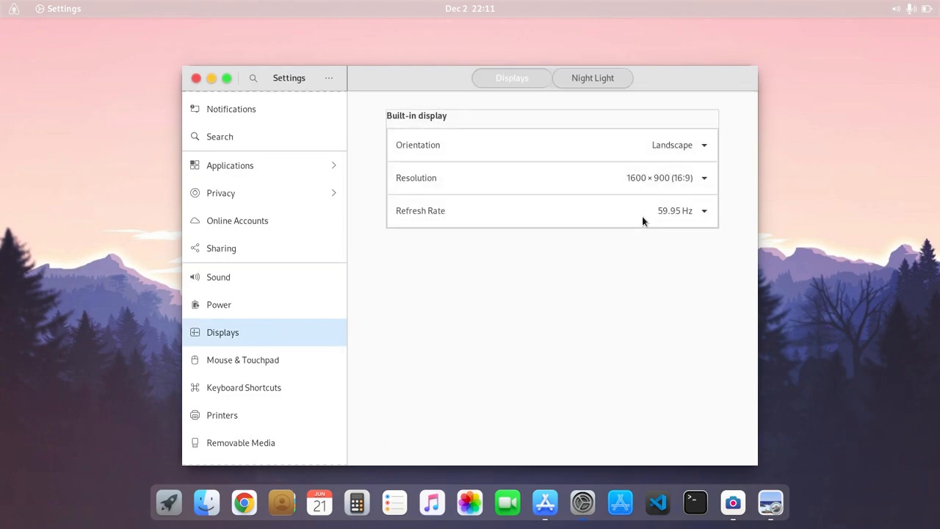
mouse_move(533, 256)
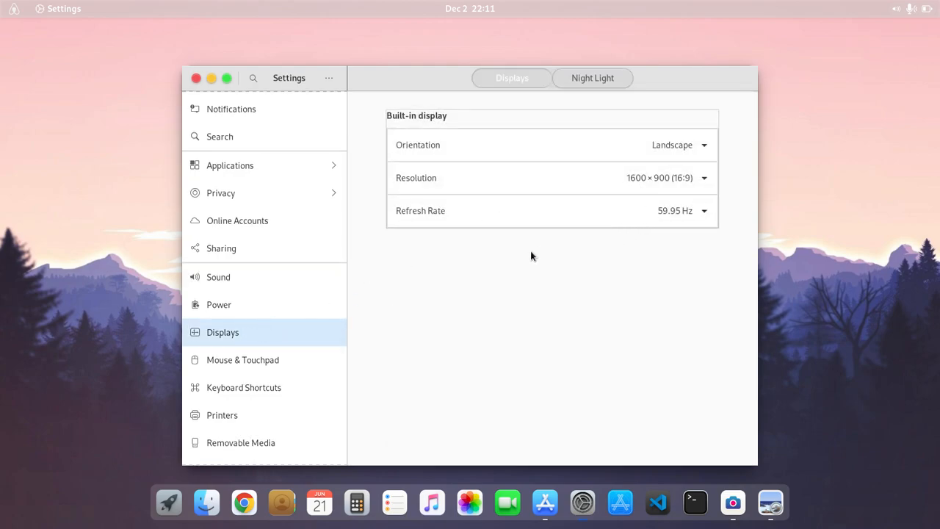
mouse_move(650, 189)
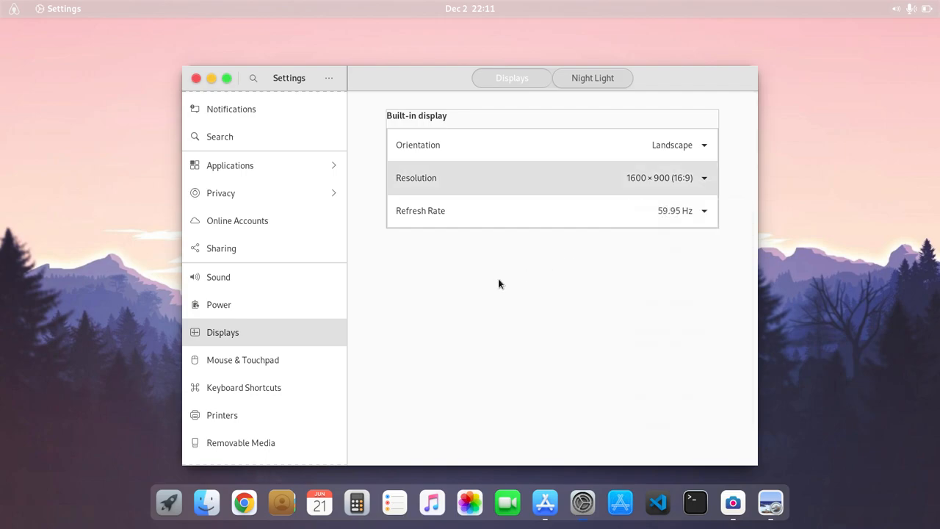
mouse_move(545, 209)
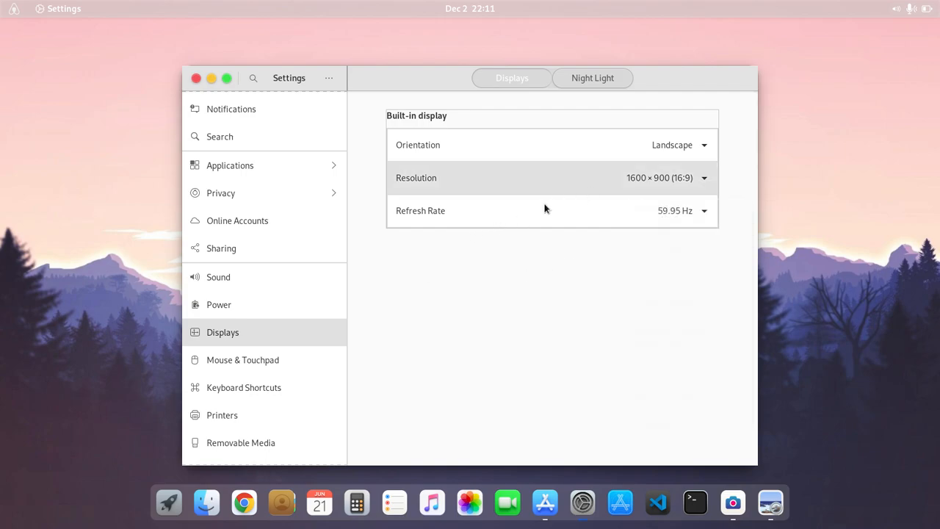
mouse_move(538, 212)
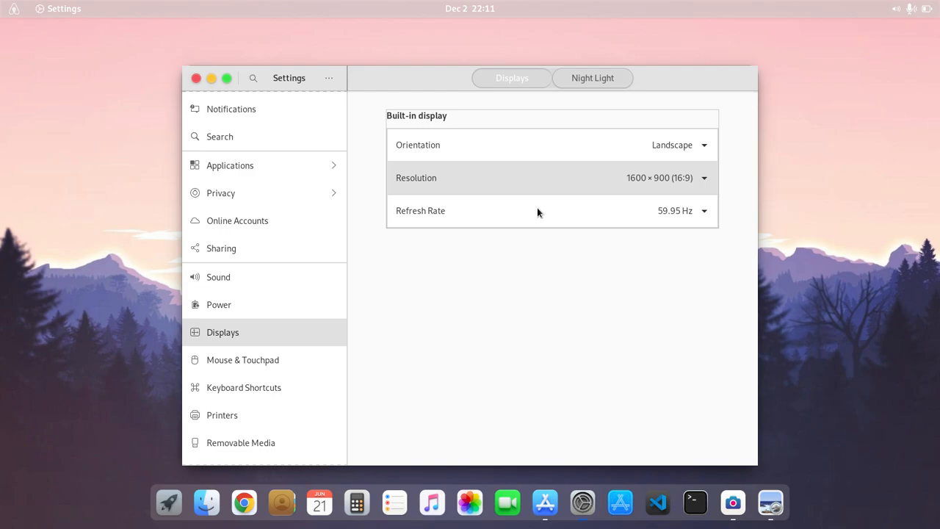
mouse_move(640, 178)
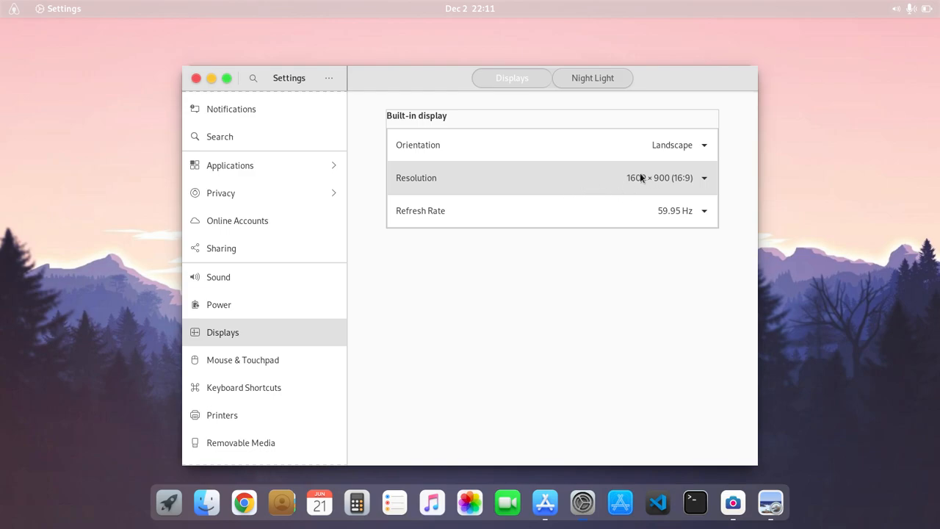
mouse_move(640, 188)
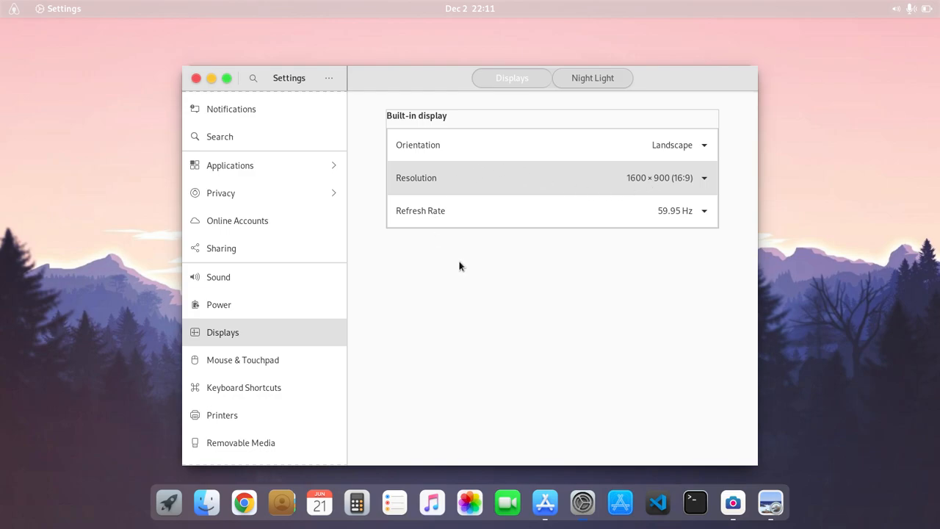
mouse_move(434, 255)
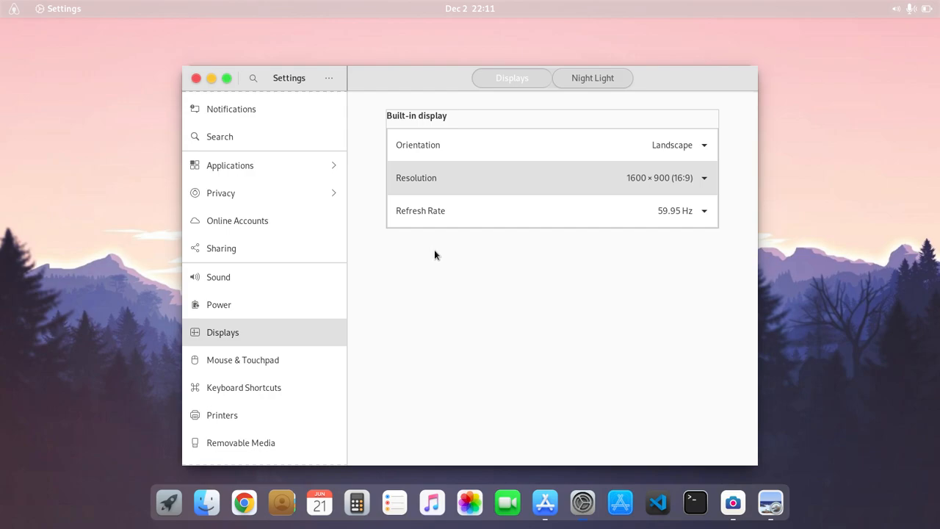
mouse_move(455, 250)
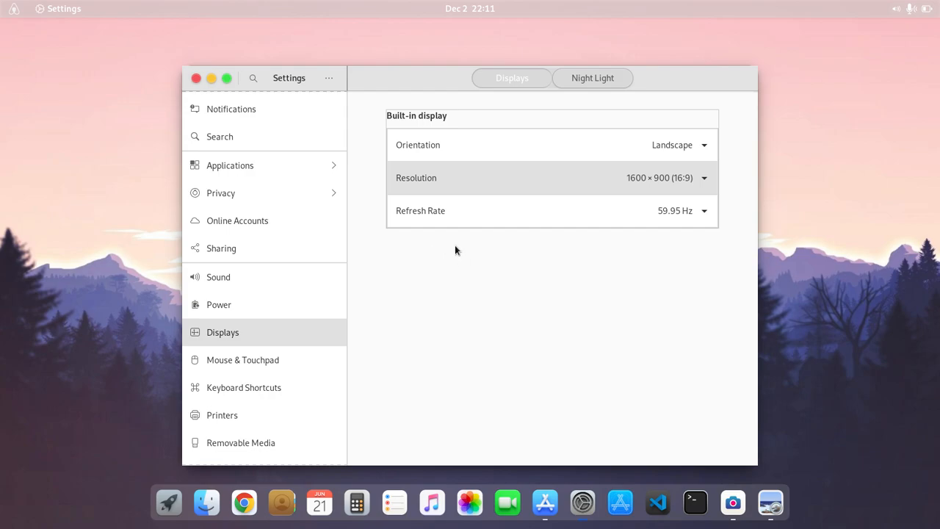
mouse_move(438, 232)
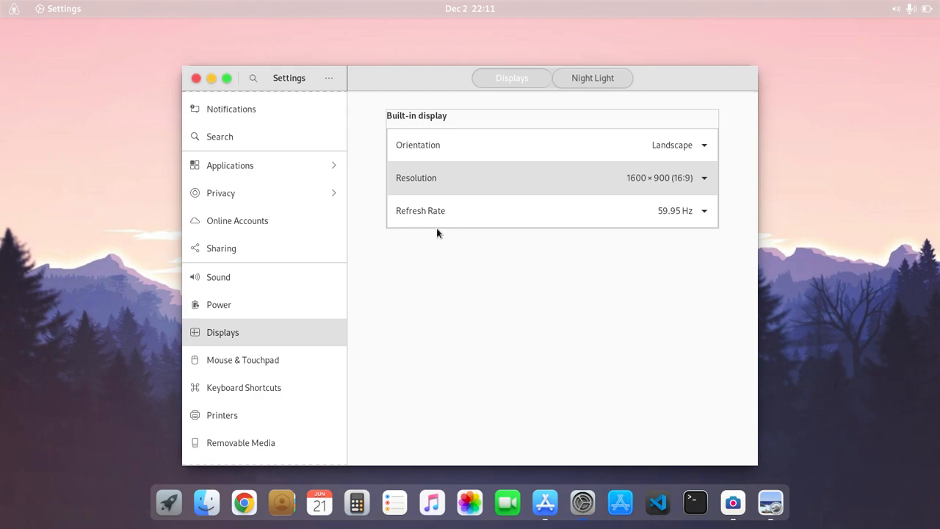
mouse_move(439, 248)
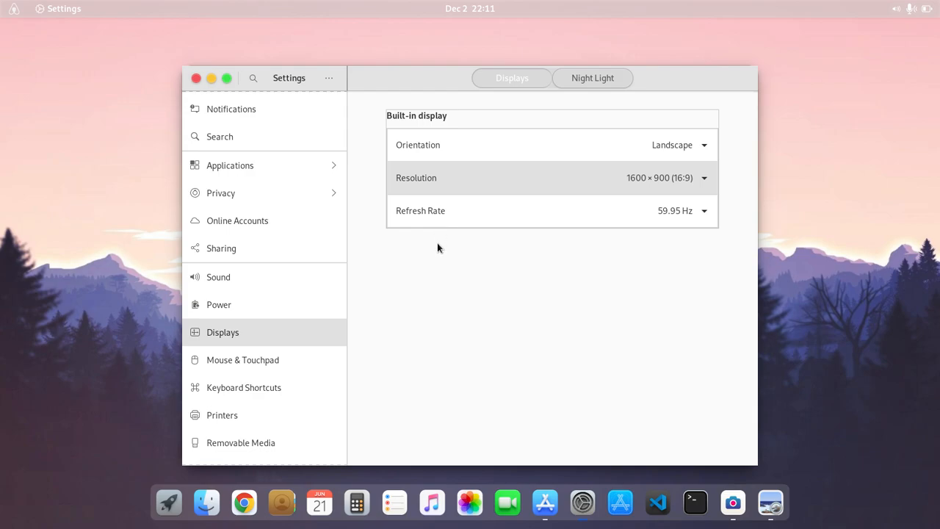
mouse_move(450, 264)
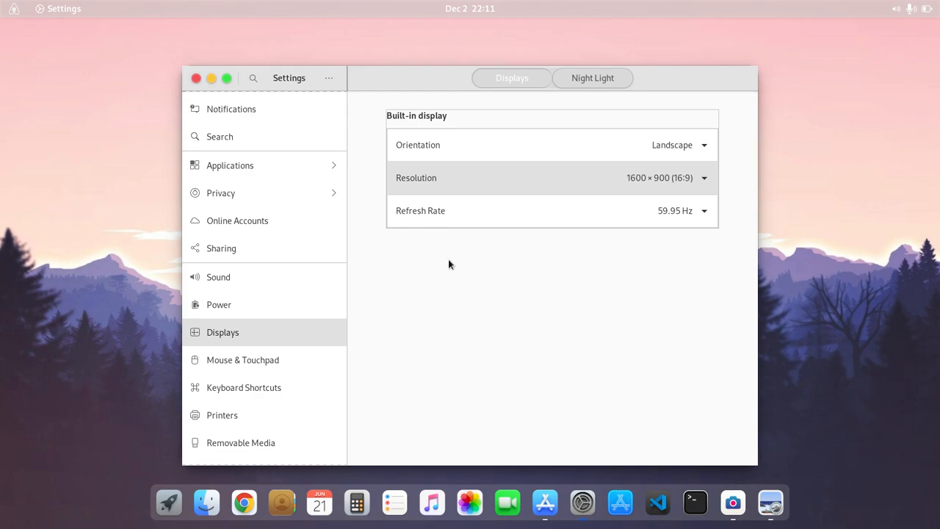
mouse_move(441, 238)
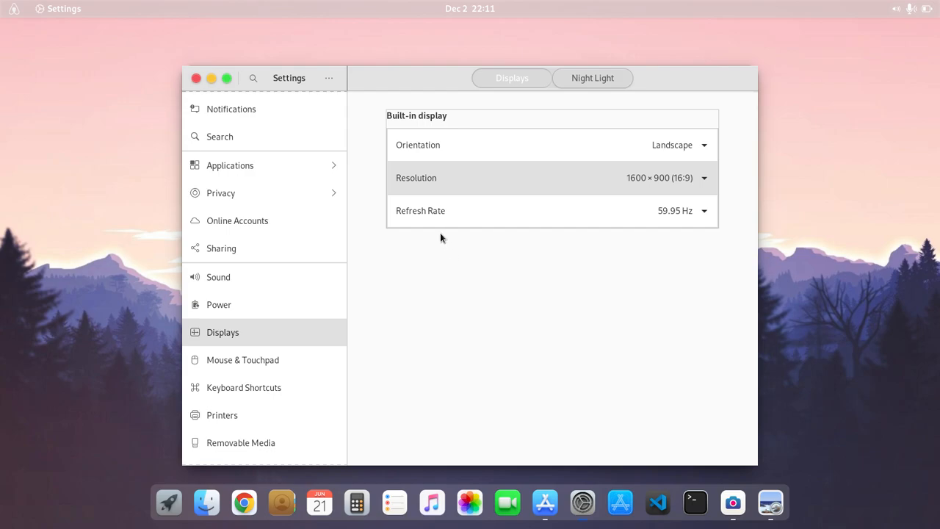
mouse_move(381, 184)
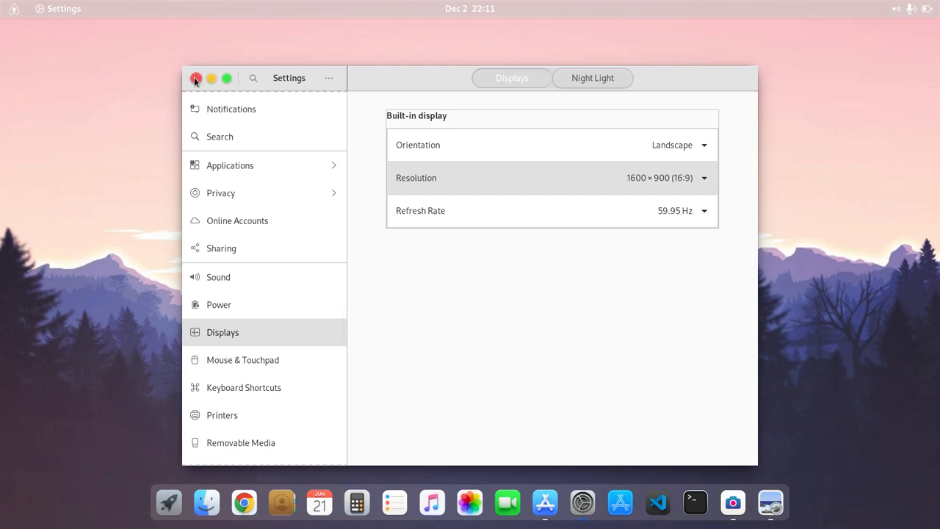
click(197, 78)
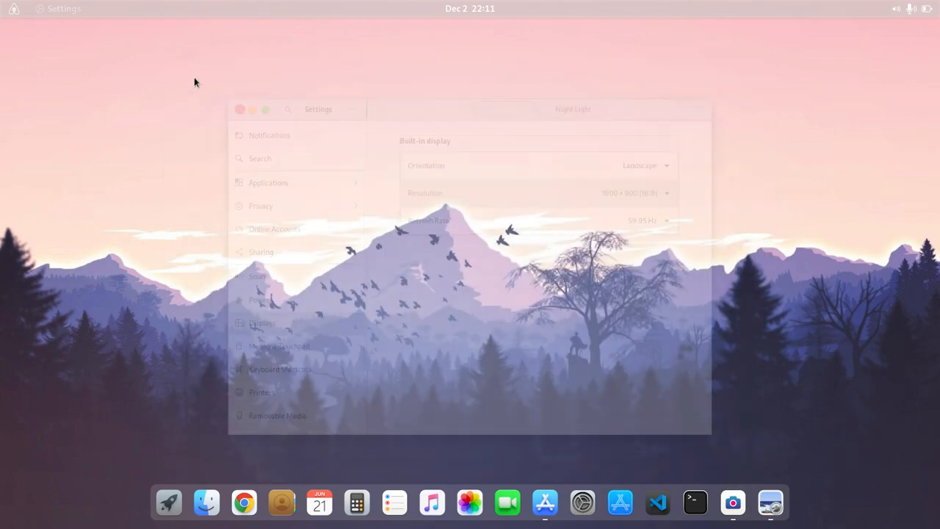
click(240, 108)
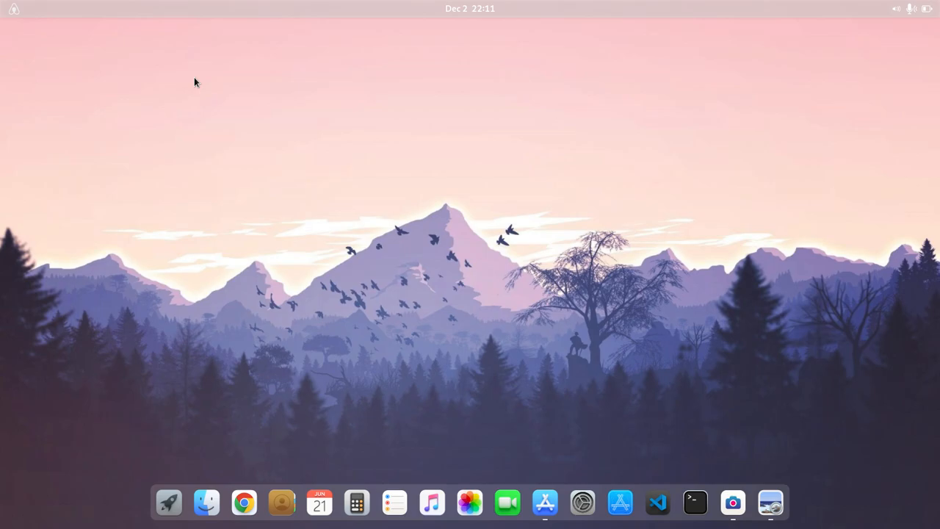